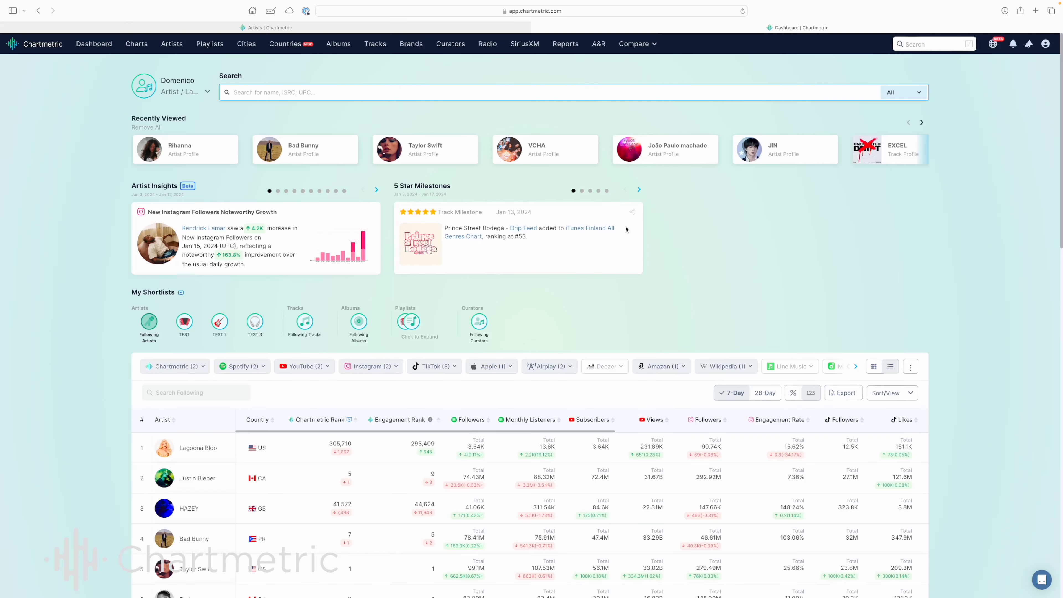
- Open Billie Eilish's Artist Overview page with bio highlights, career gauges and rankings
scroll(down, 3)
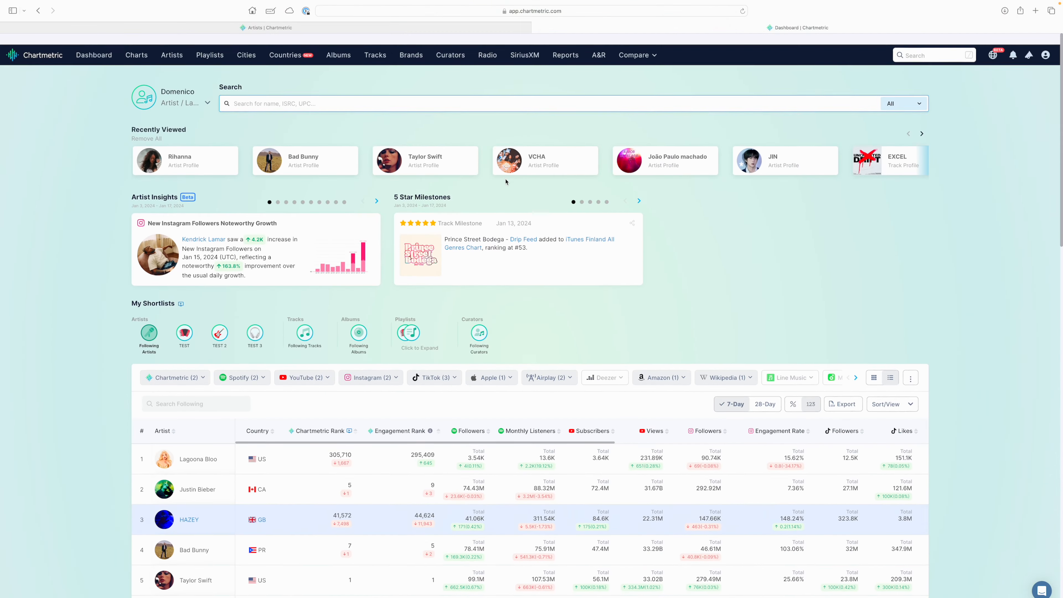
click(934, 55)
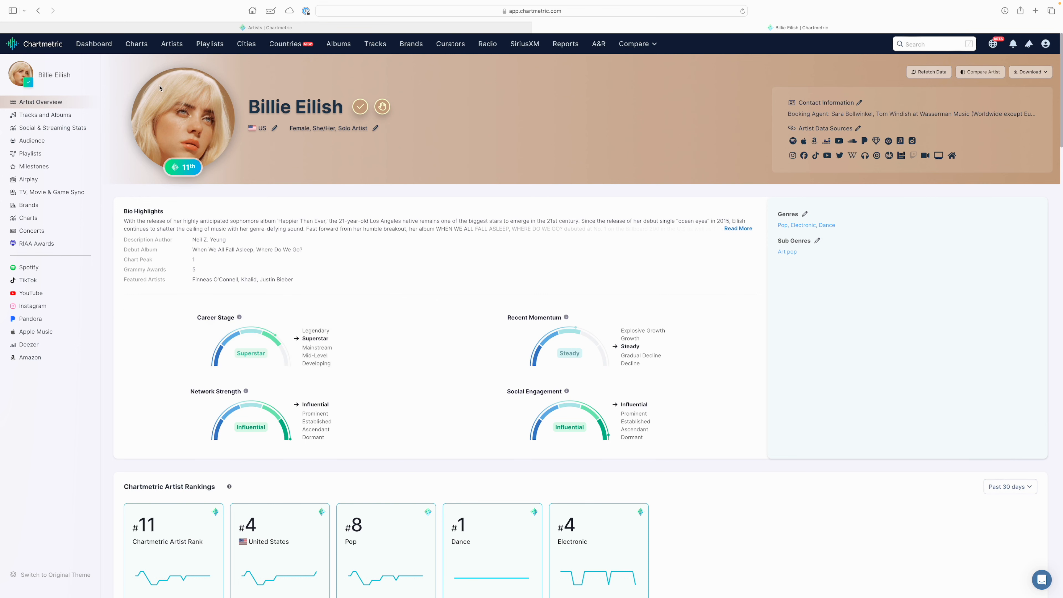
mouse_move(32, 141)
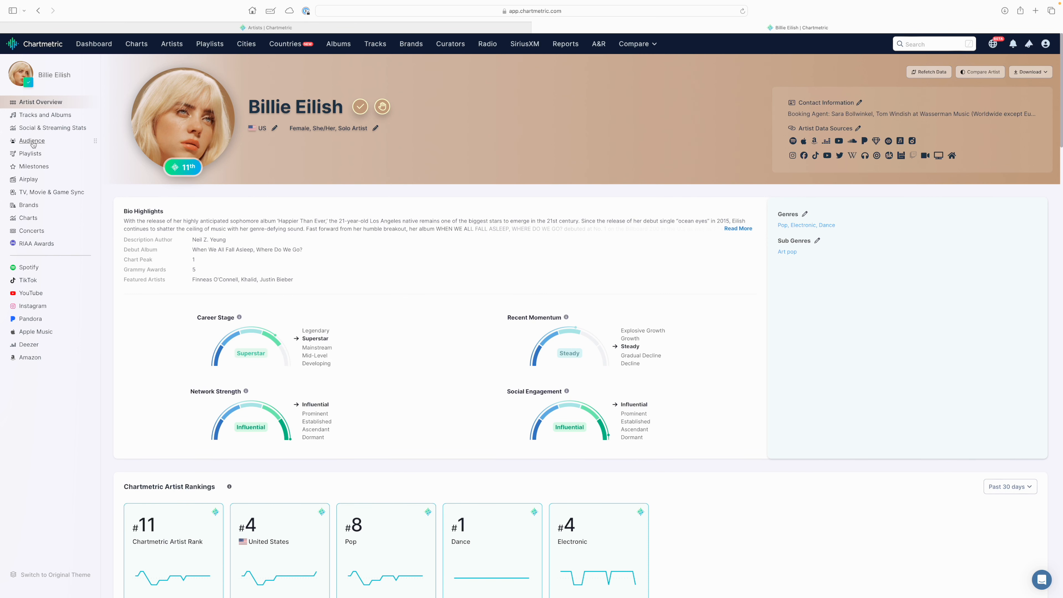
- Show the Audience page with the 301.2M combined audience summary and per-platform followers
click(31, 140)
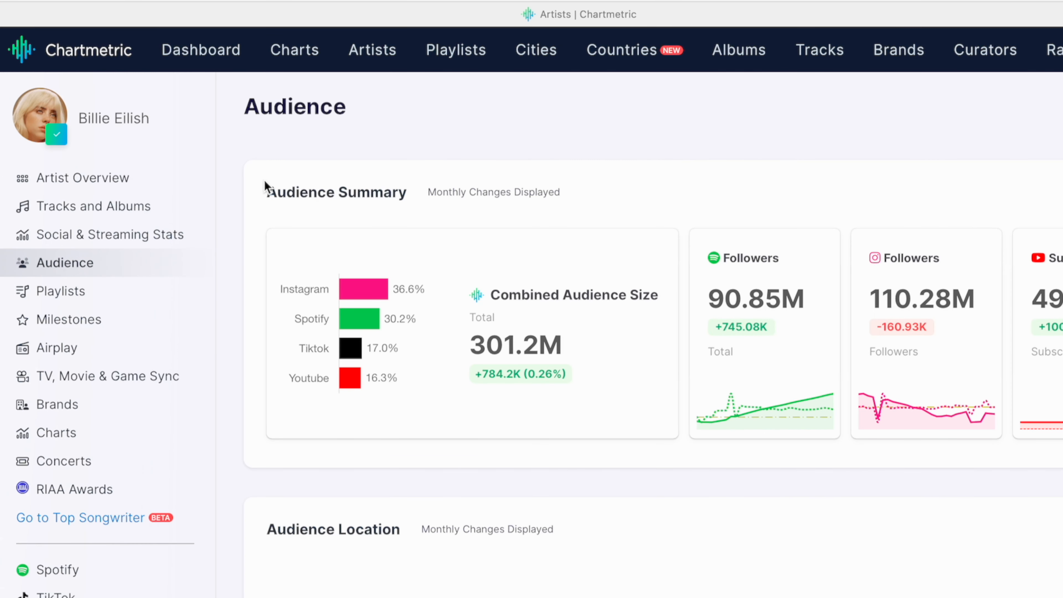
mouse_move(267, 184)
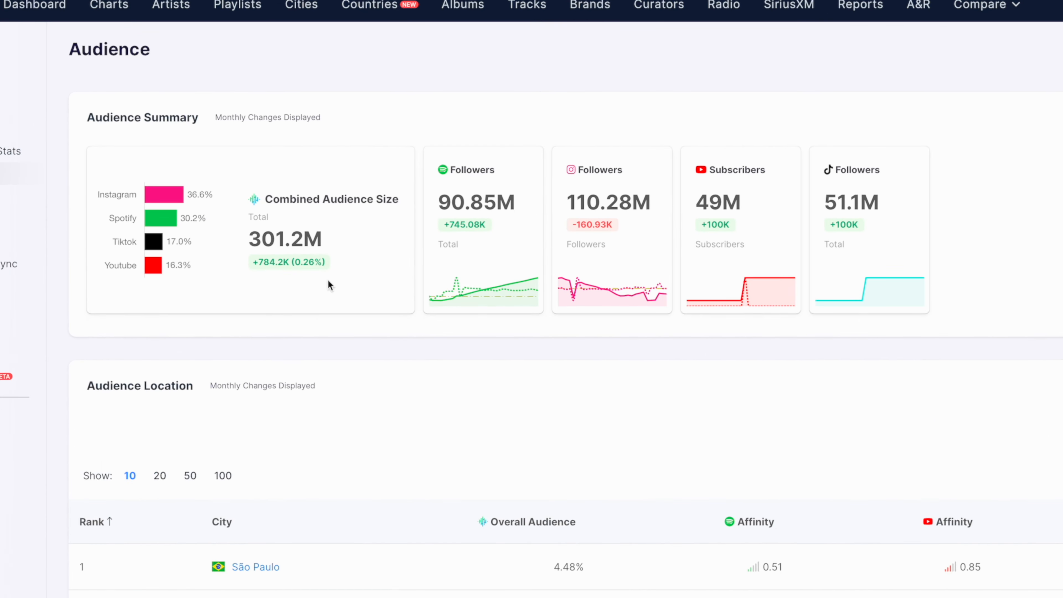
mouse_move(294, 303)
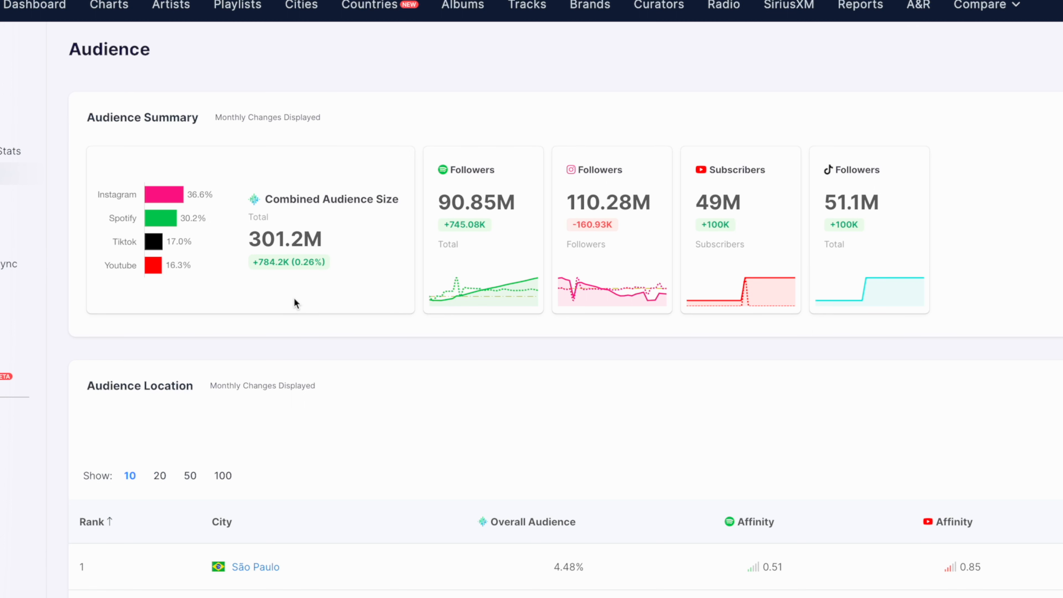
mouse_move(283, 224)
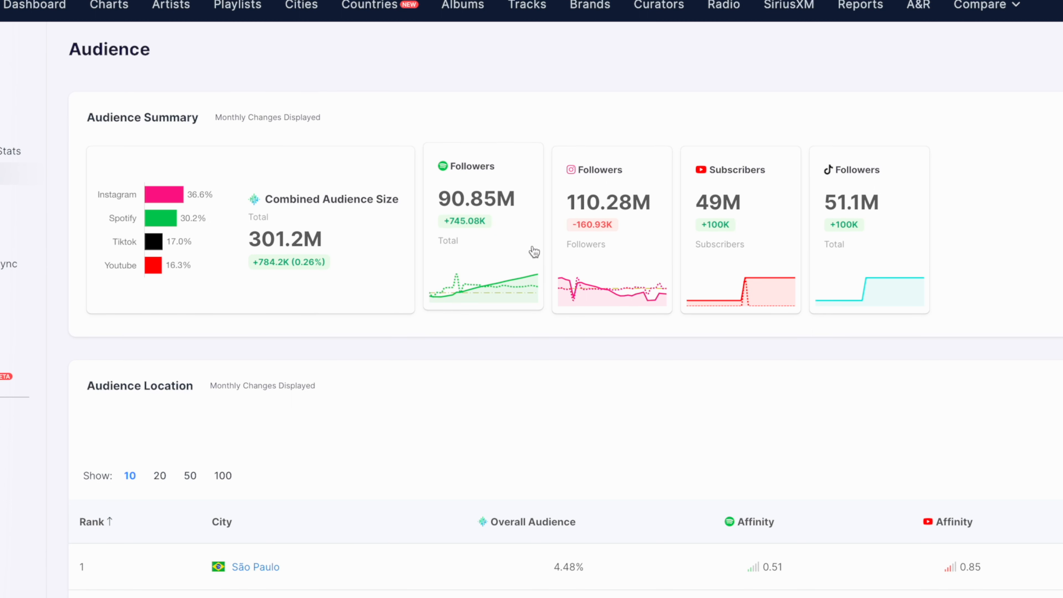
mouse_move(855, 288)
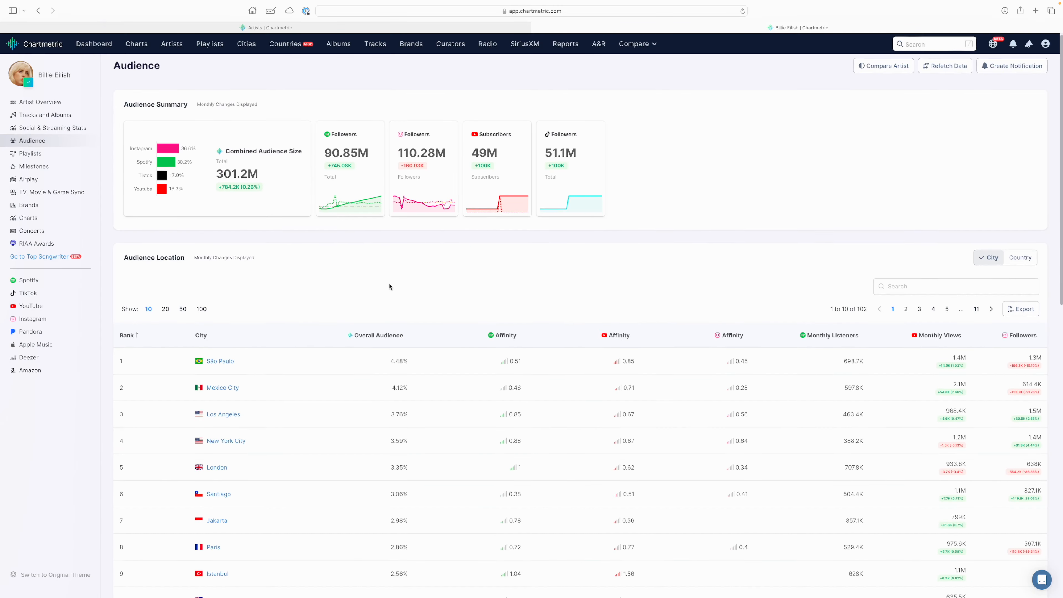
- Switch the Audience Location table from cities to countries, led by the United States at 22.32%
scroll(down, 3)
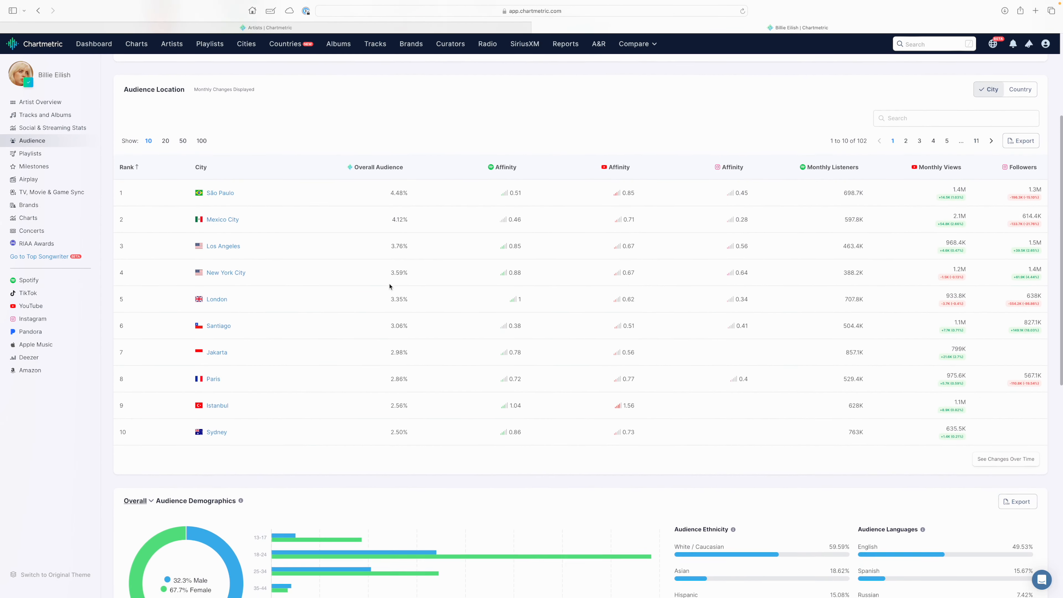
scroll(down, 3)
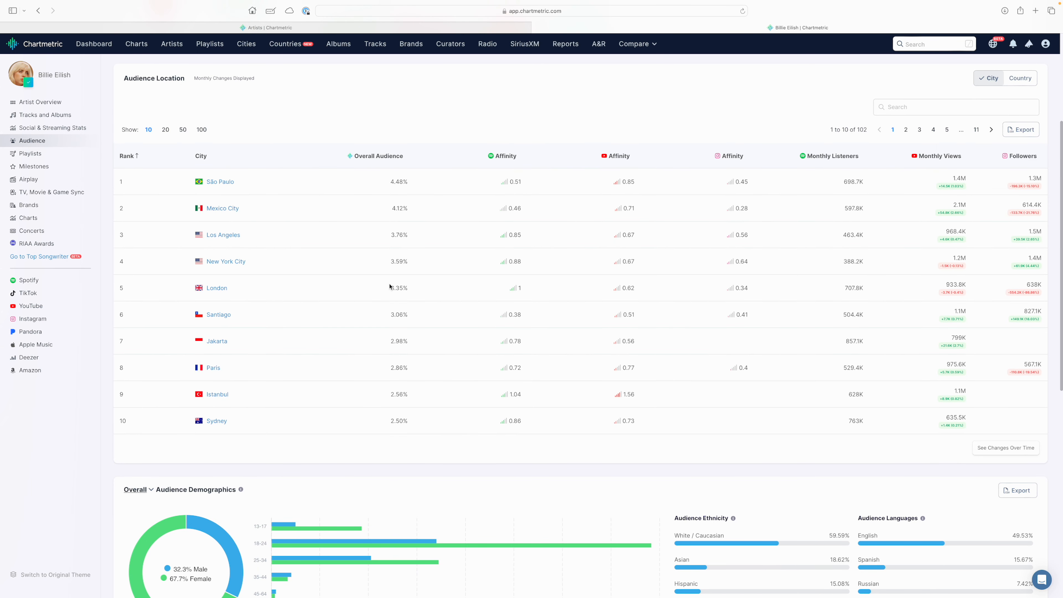
mouse_move(360, 273)
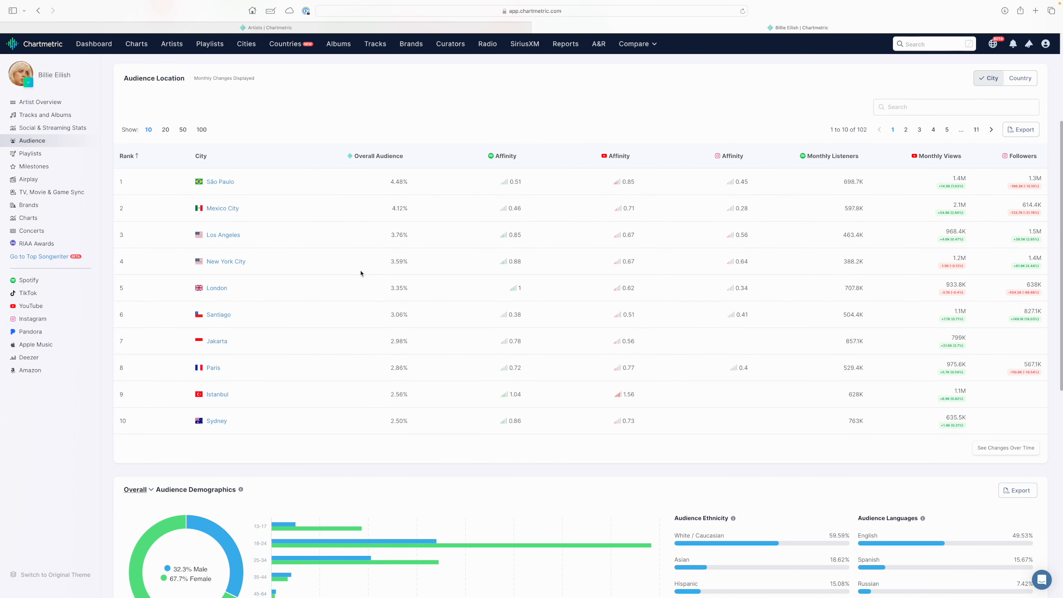
scroll(down, 3)
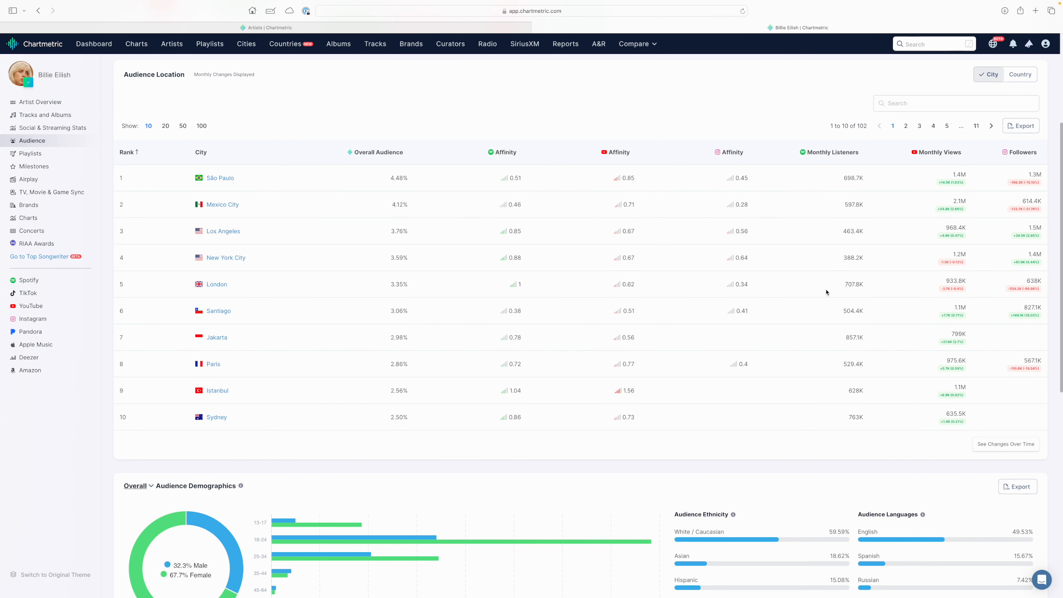
mouse_move(659, 184)
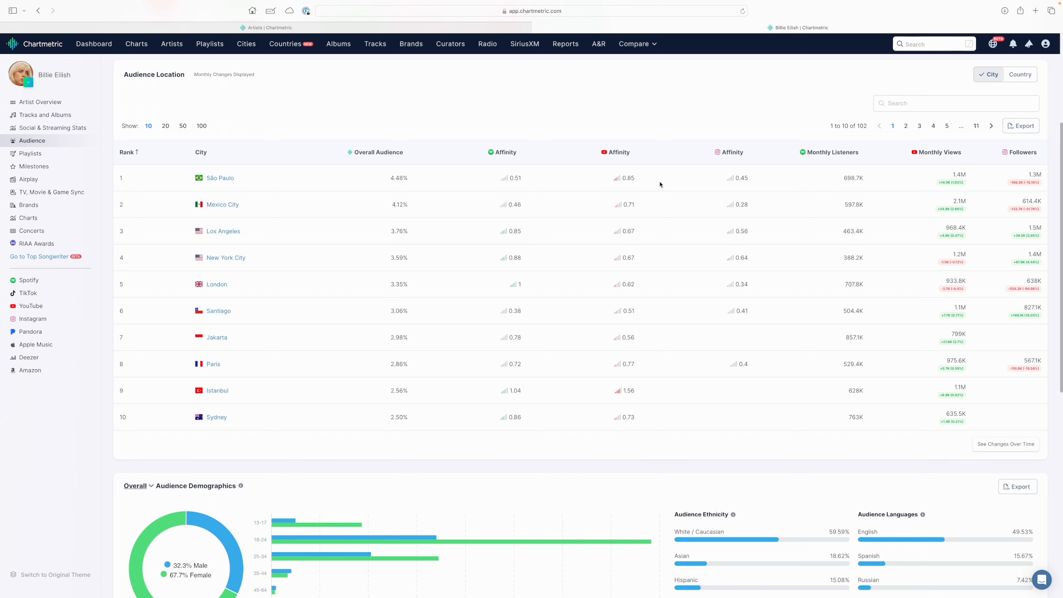
mouse_move(990, 126)
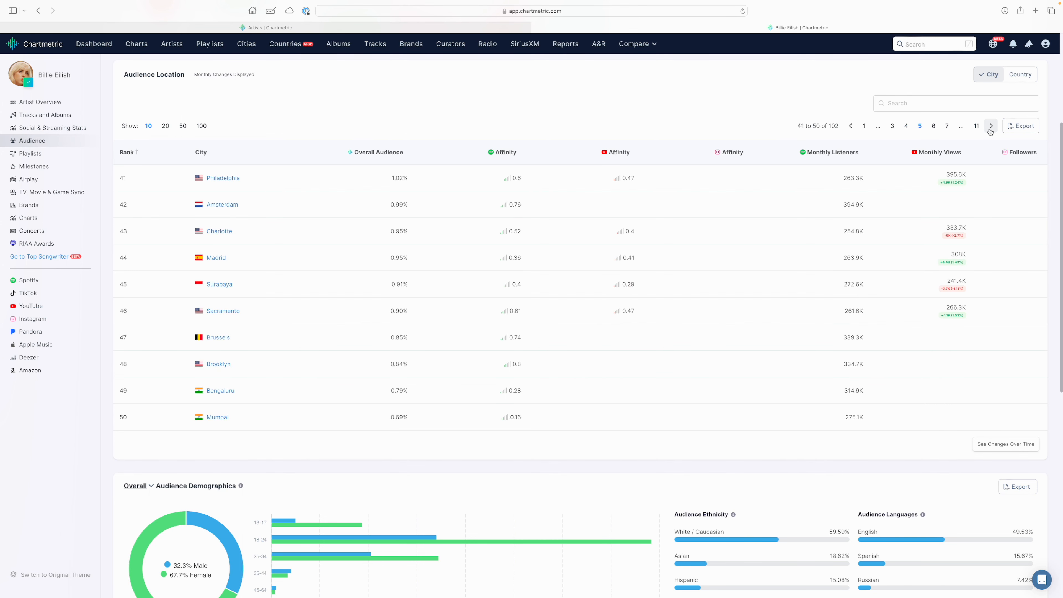
scroll(down, 3)
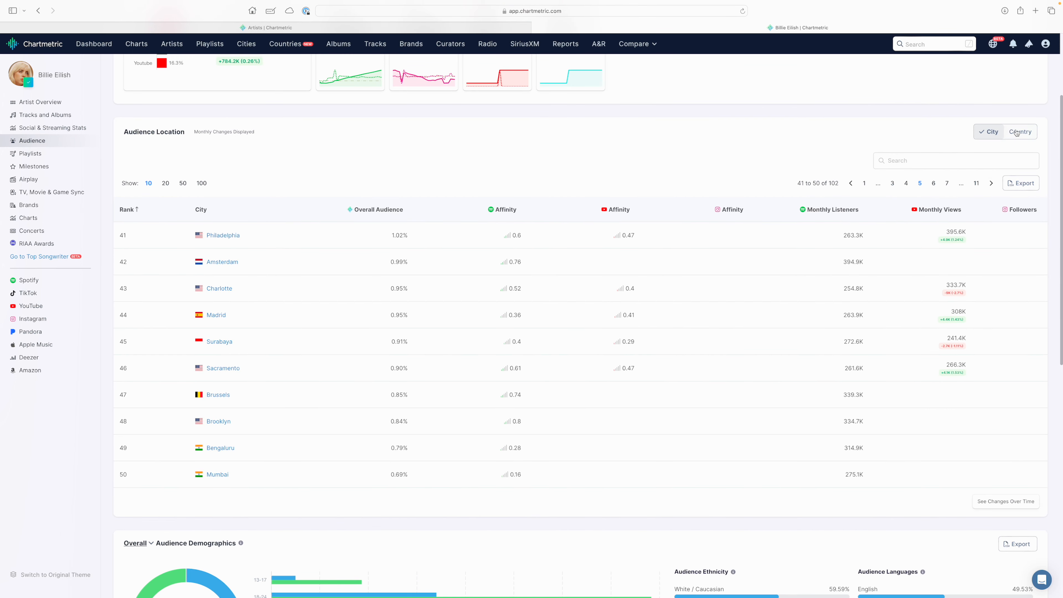
click(1020, 132)
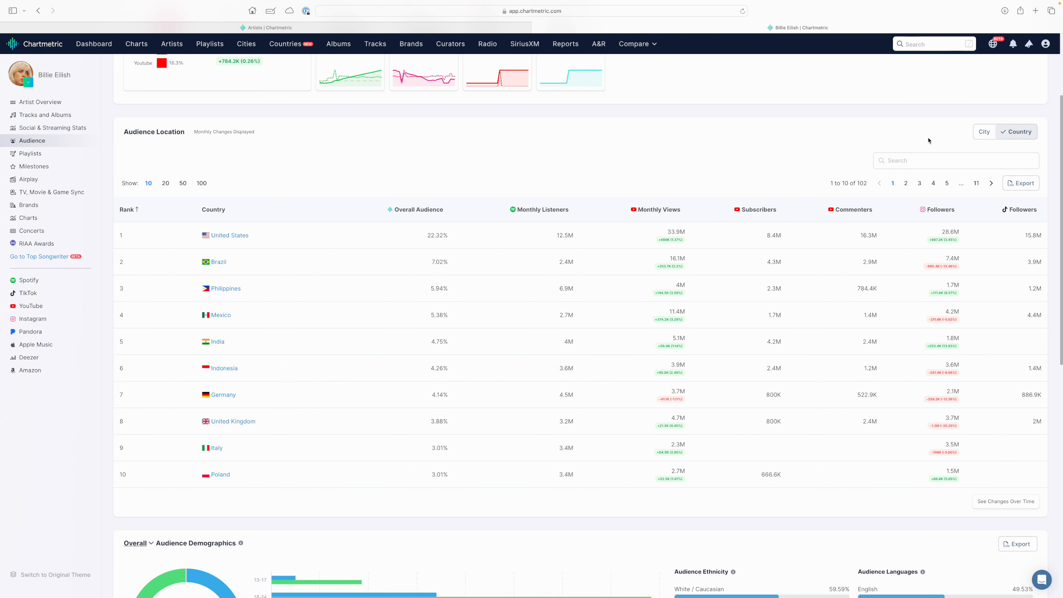
scroll(down, 3)
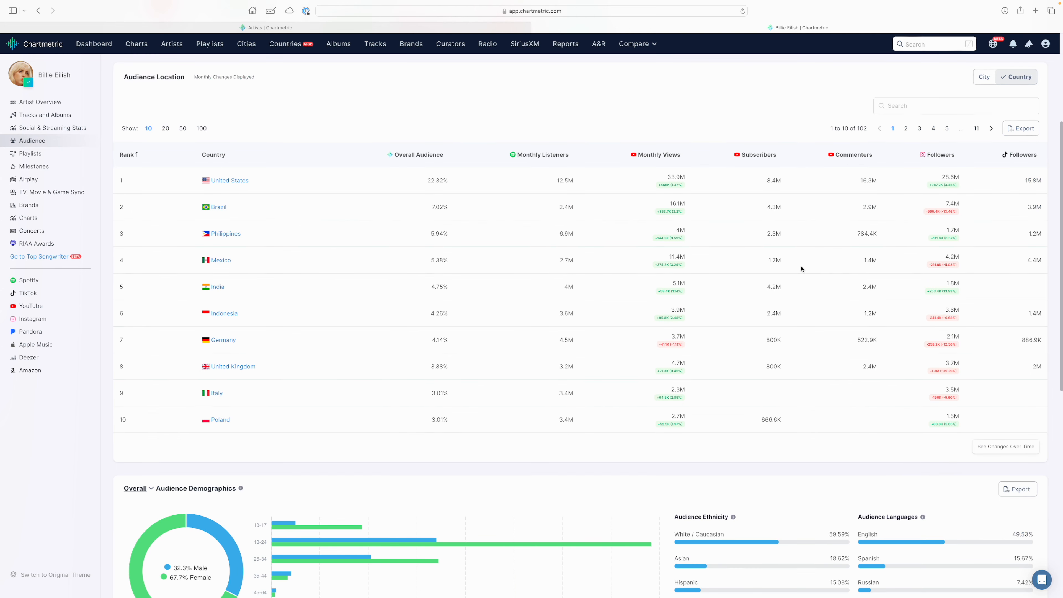
scroll(down, 3)
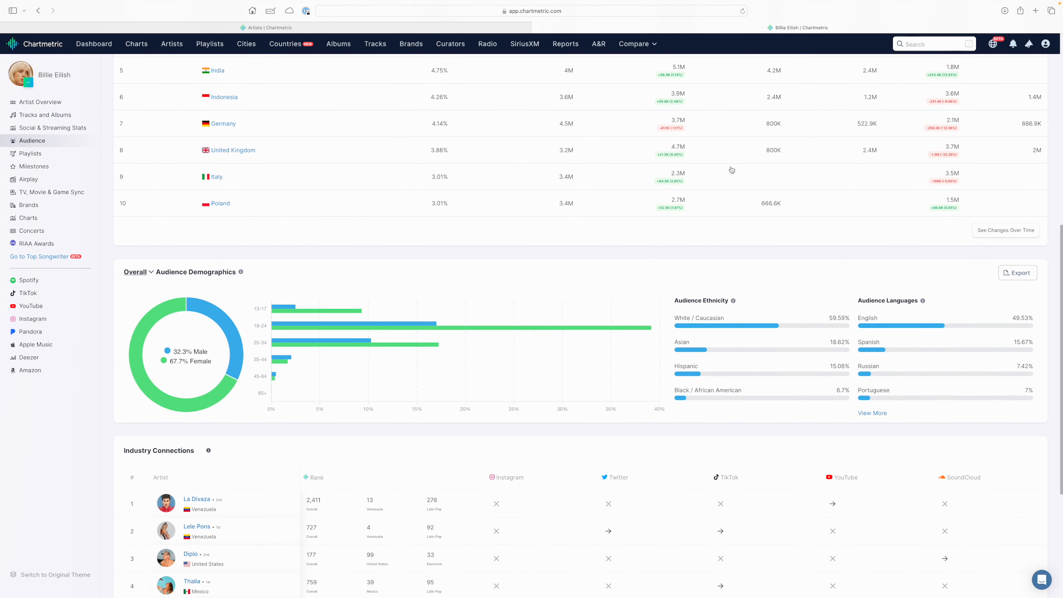
scroll(down, 3)
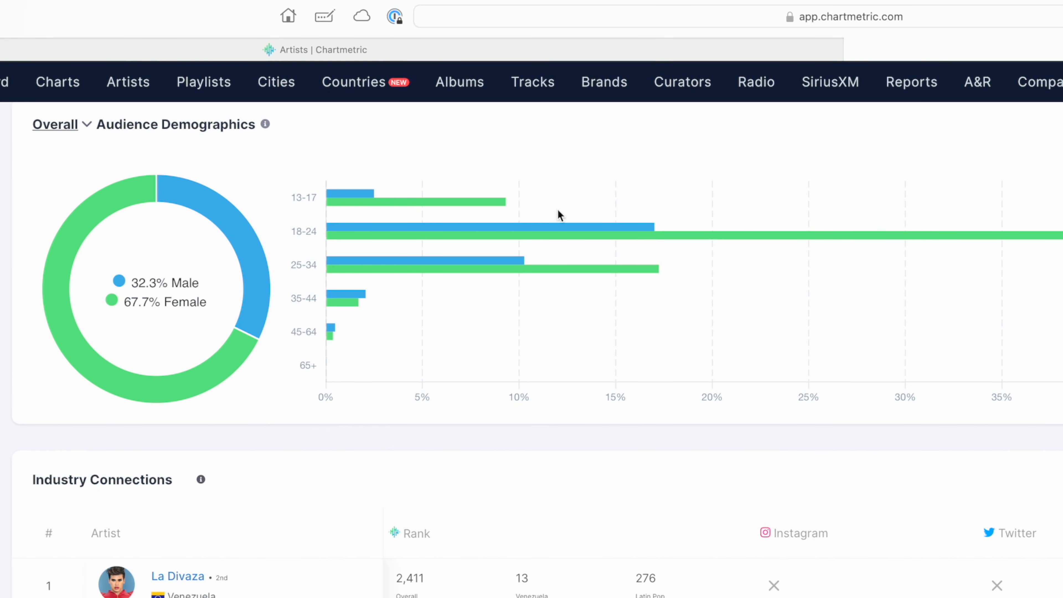
mouse_move(303, 208)
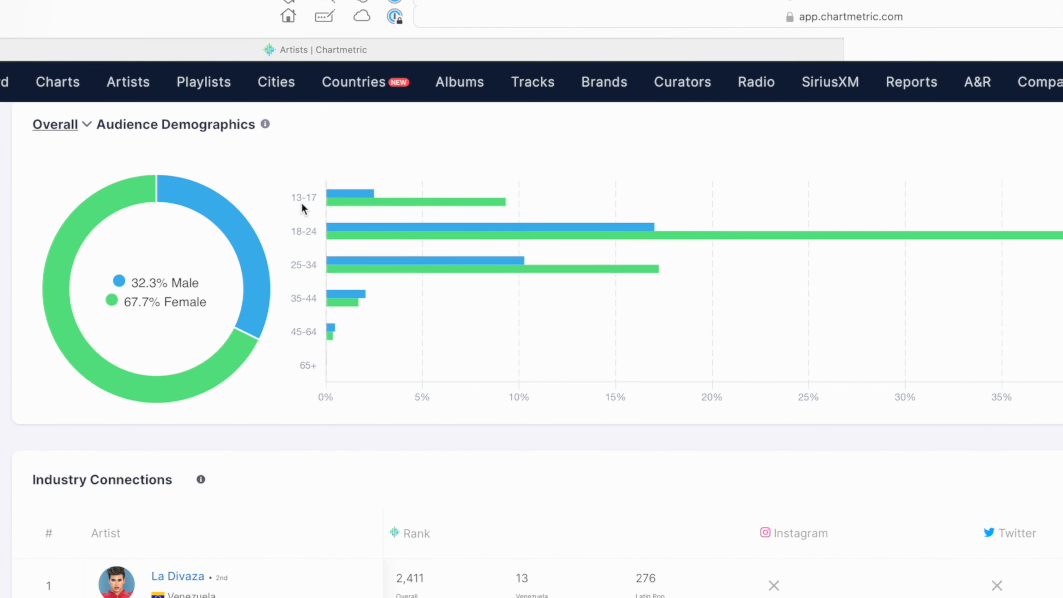
scroll(down, 3)
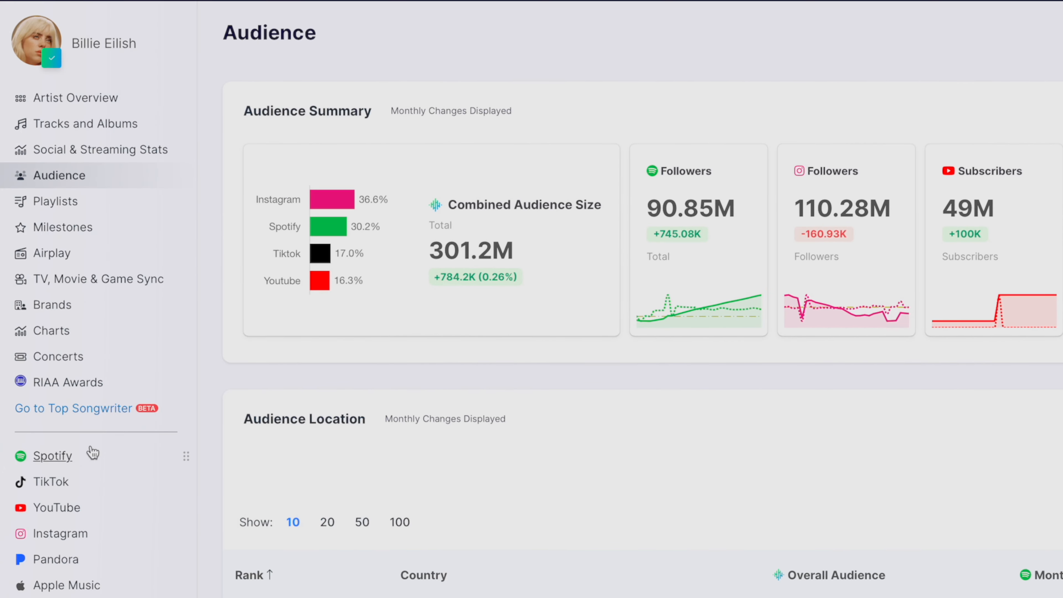
mouse_move(67, 453)
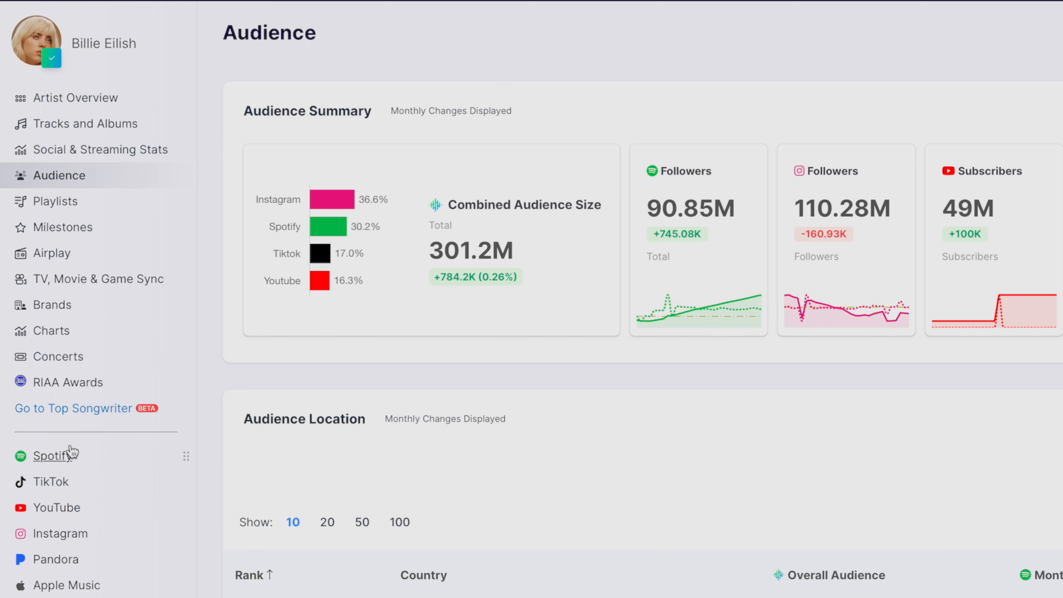
- Show Billie Eilish's Spotify page with the 3-month Followers Trends chart and Top Cities tables
click(51, 456)
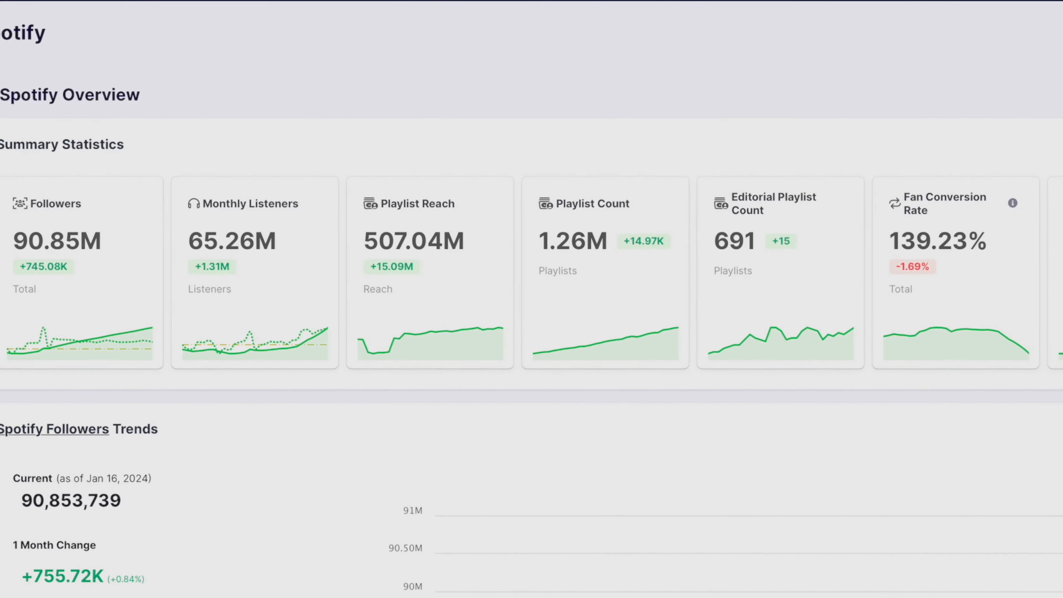
scroll(right, 3)
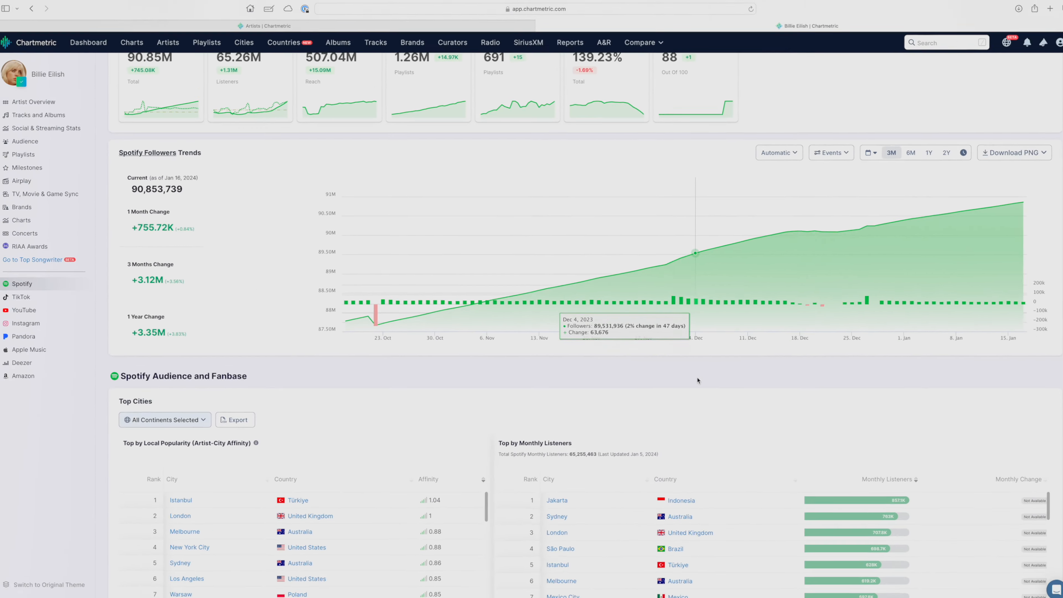
scroll(down, 3)
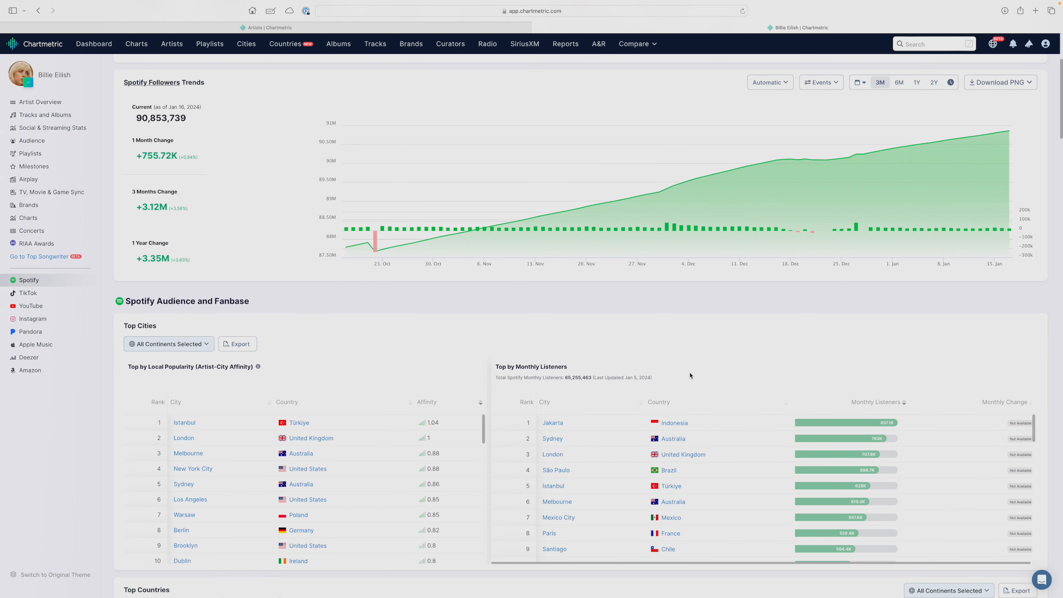
mouse_move(543, 215)
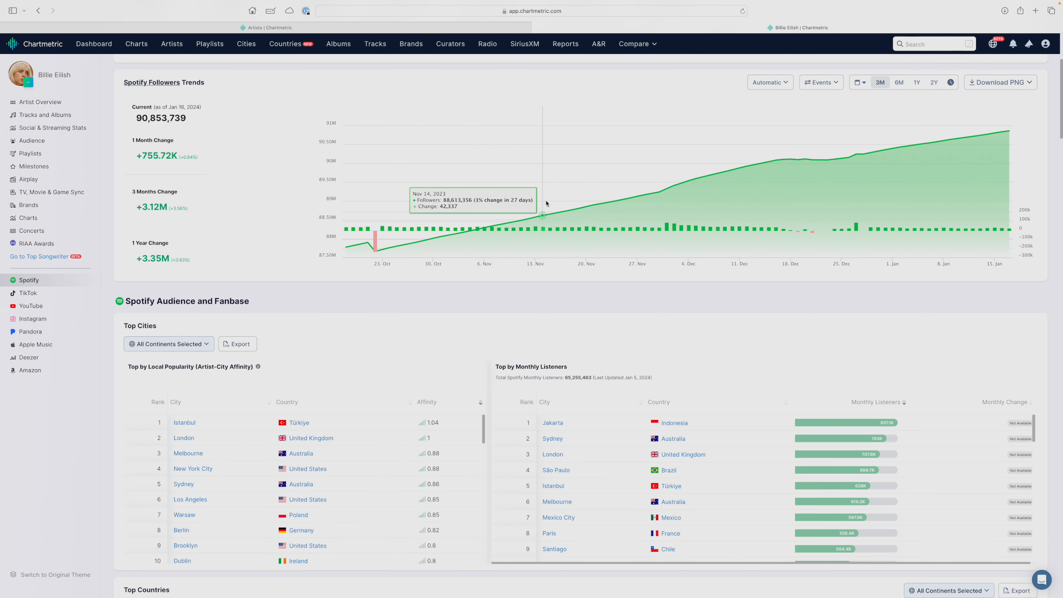
mouse_move(785, 159)
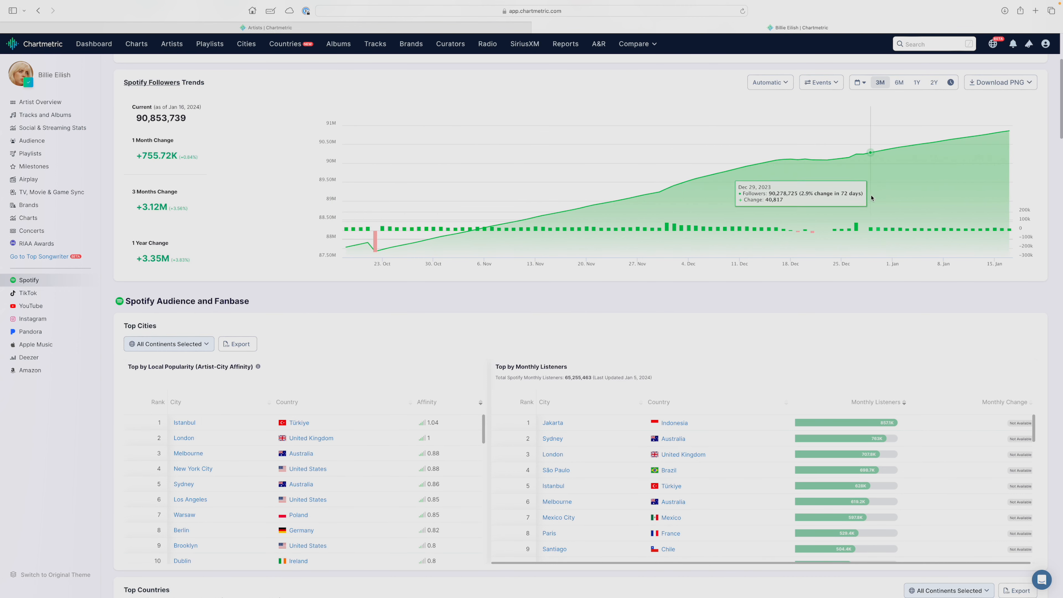
scroll(down, 3)
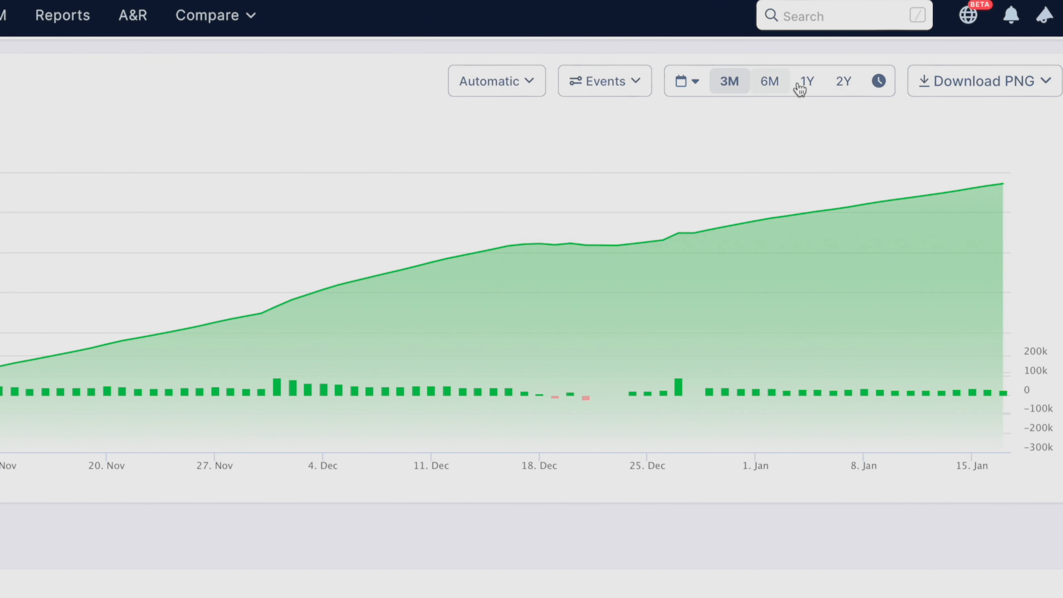
- Keep all event types marked on the Spotify followers chart and review the PNG export formats
click(496, 81)
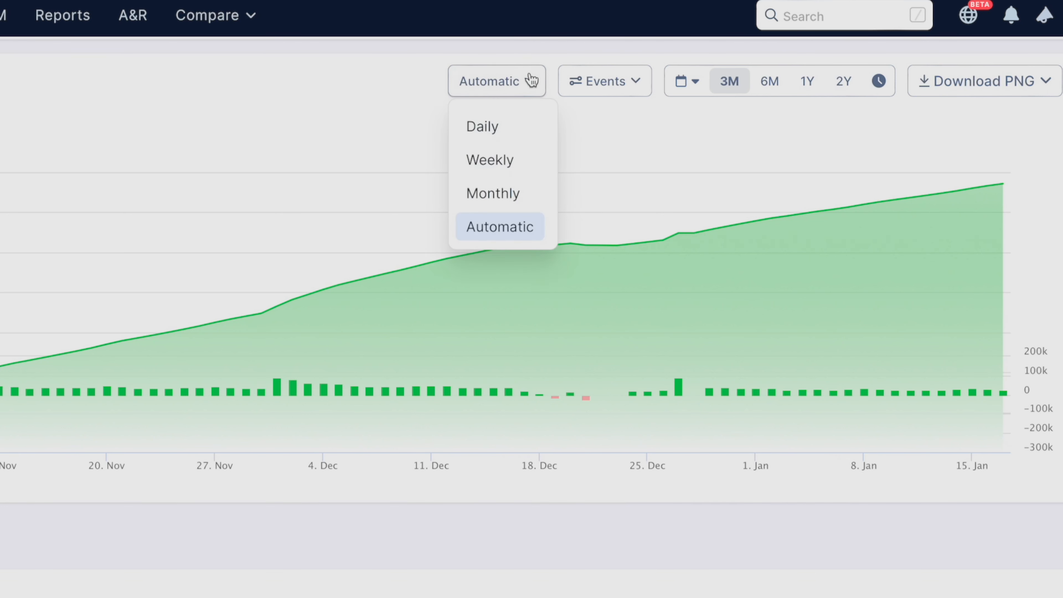
click(603, 81)
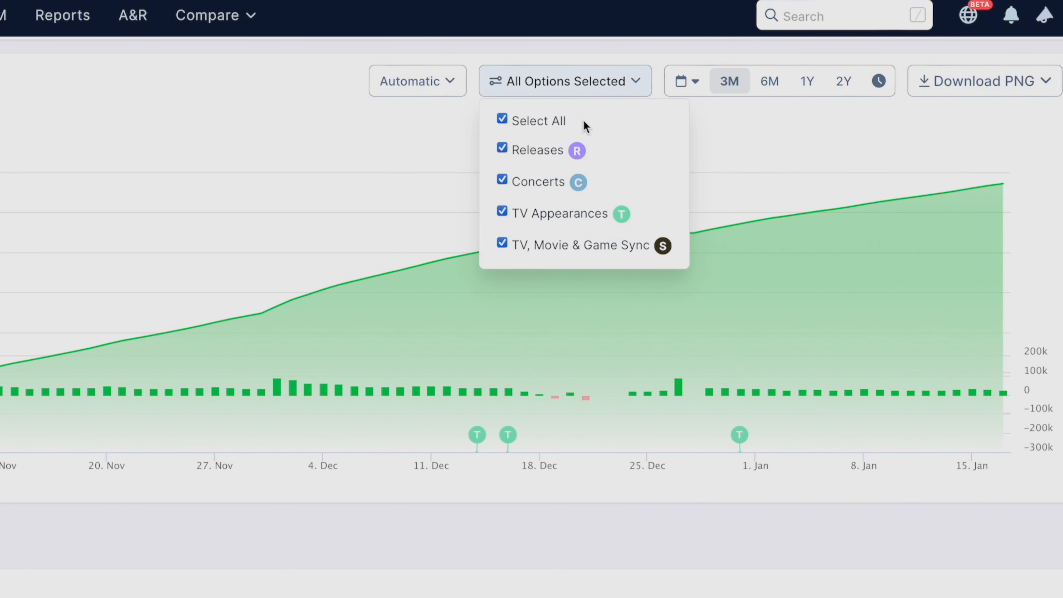
mouse_move(537, 455)
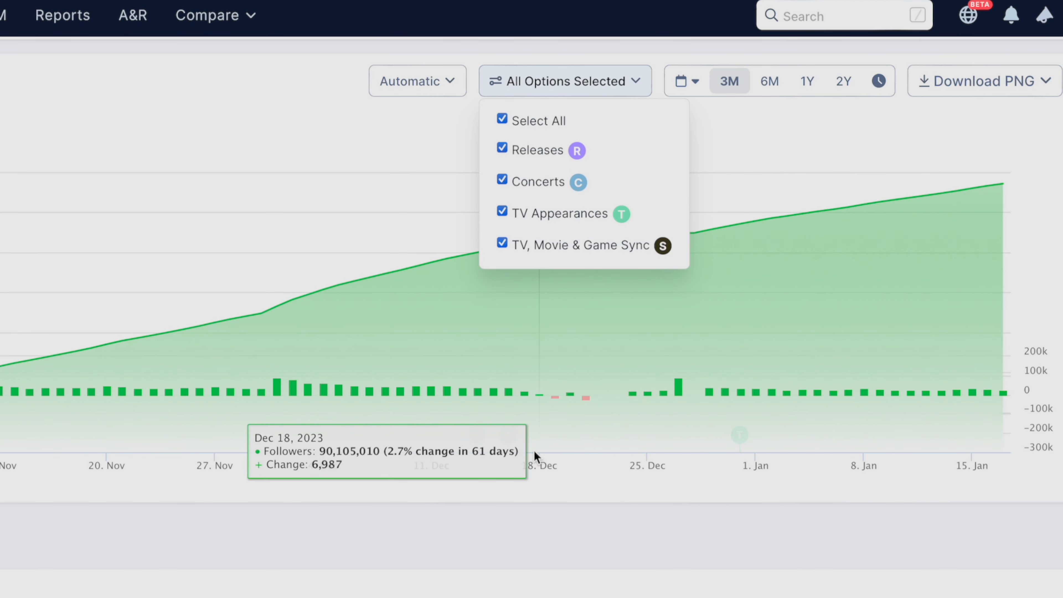
mouse_move(957, 191)
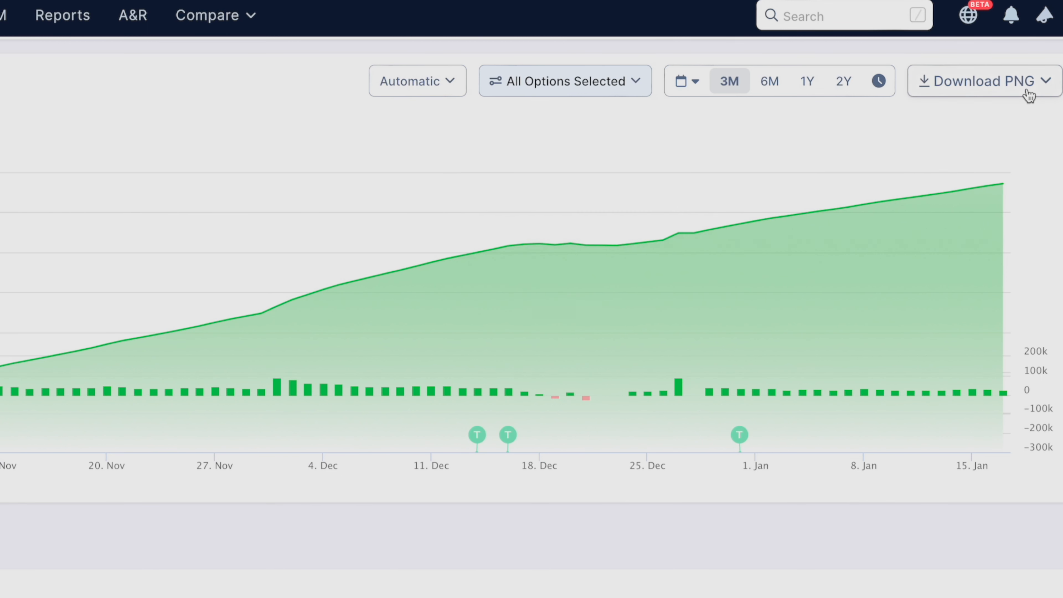
click(983, 80)
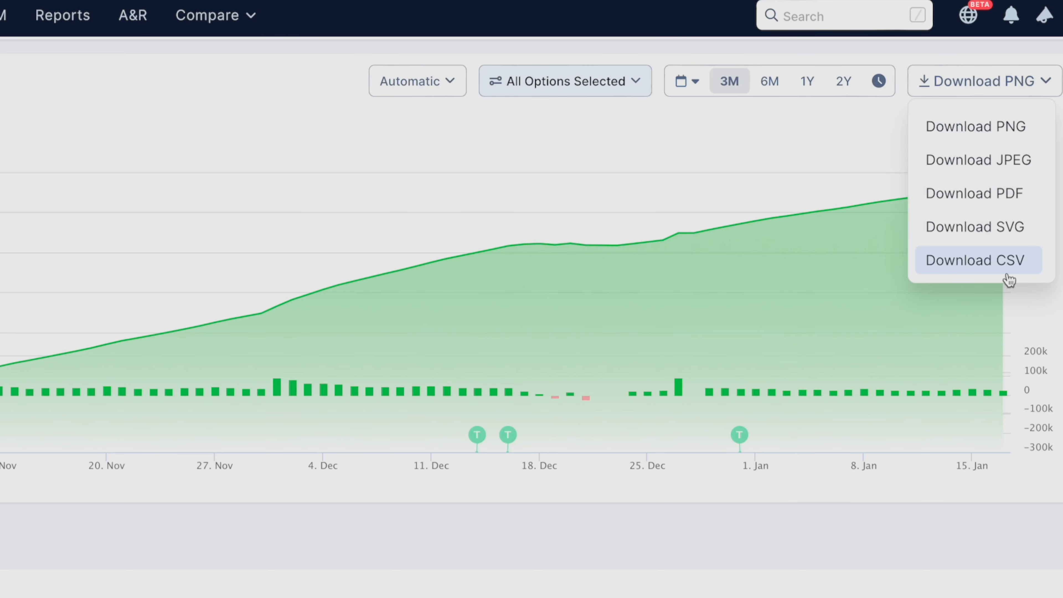
click(975, 261)
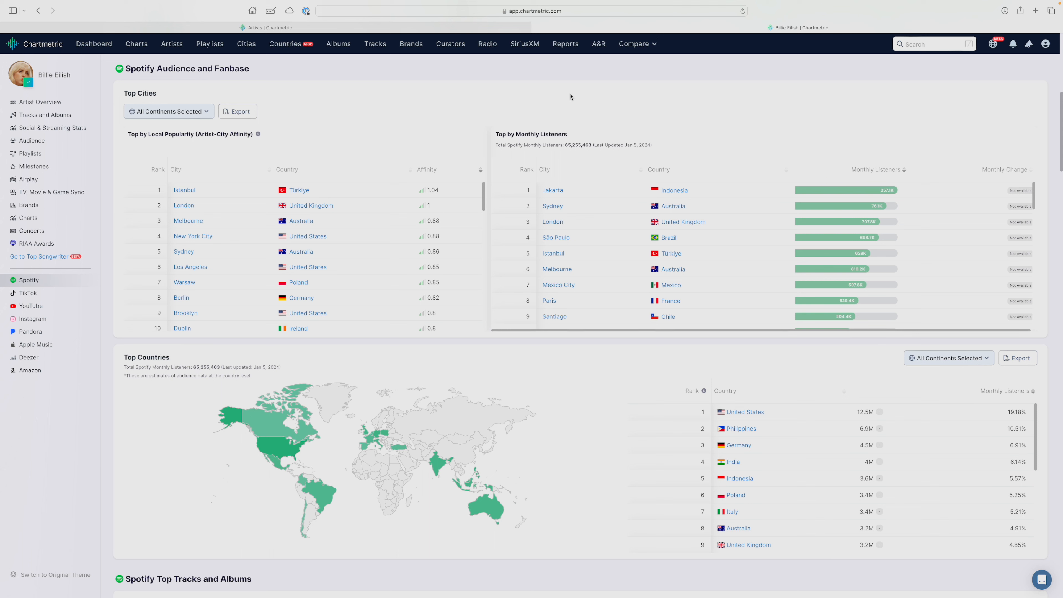
mouse_move(553, 221)
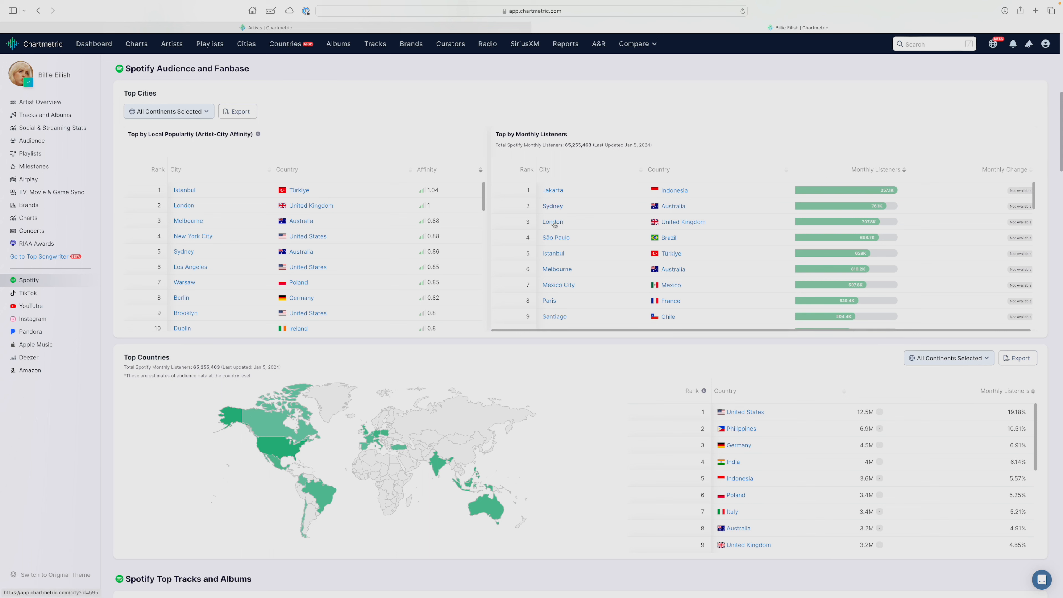
mouse_move(688, 238)
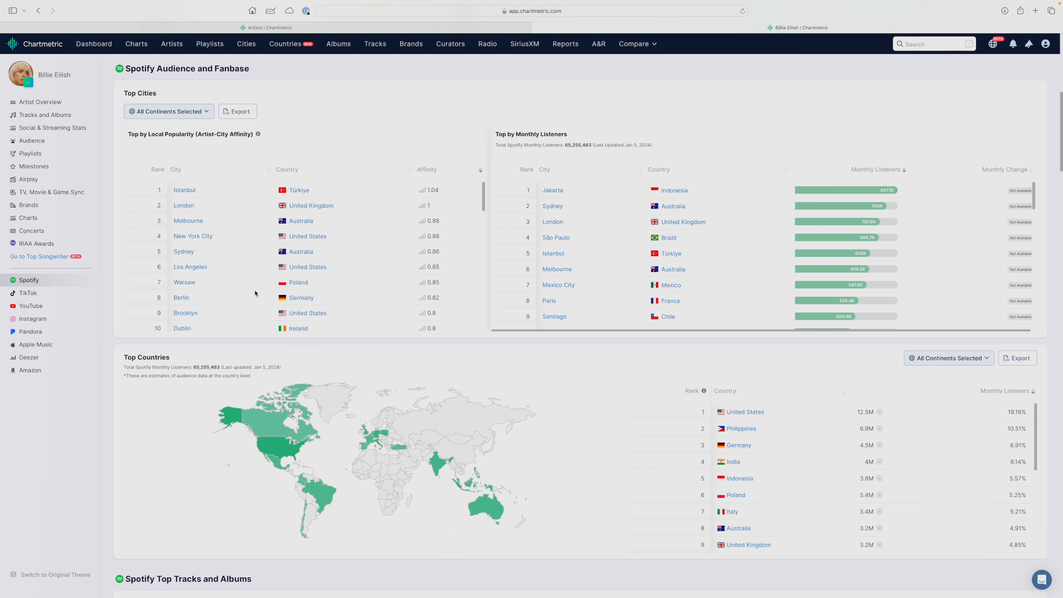
mouse_move(329, 276)
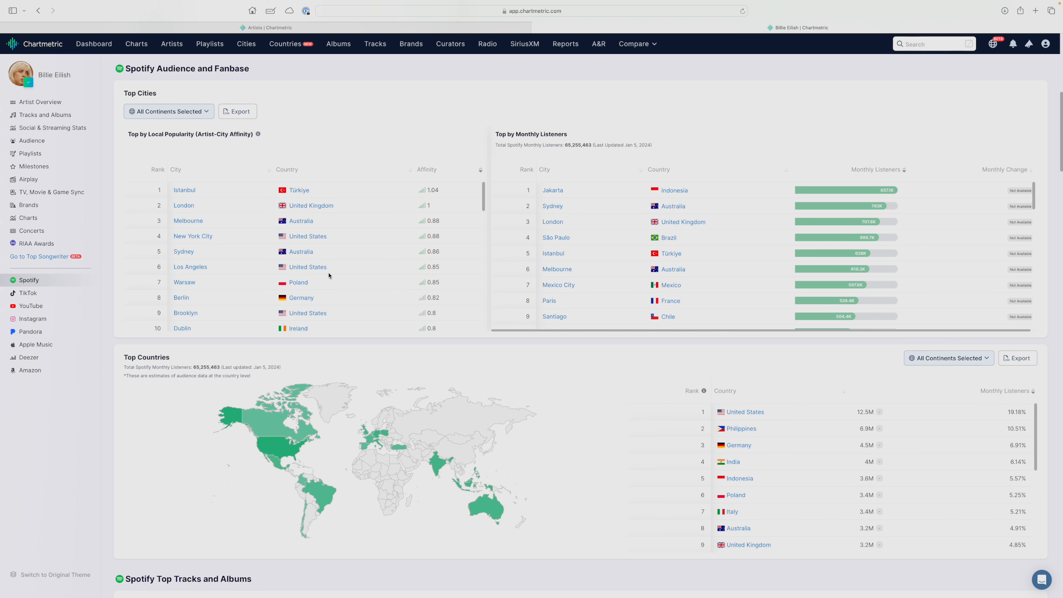
scroll(down, 3)
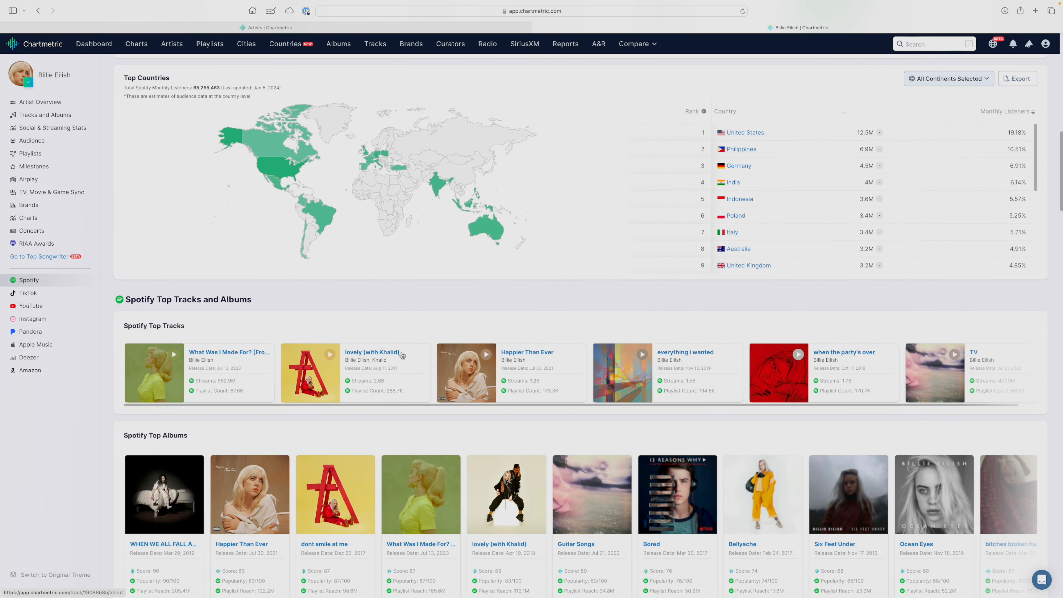
scroll(down, 3)
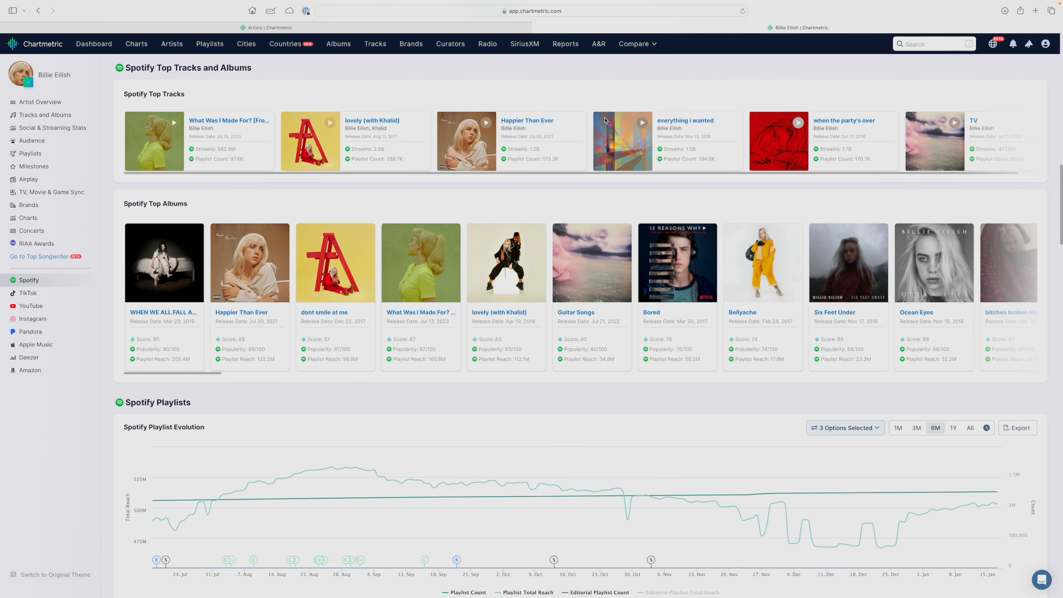
scroll(down, 3)
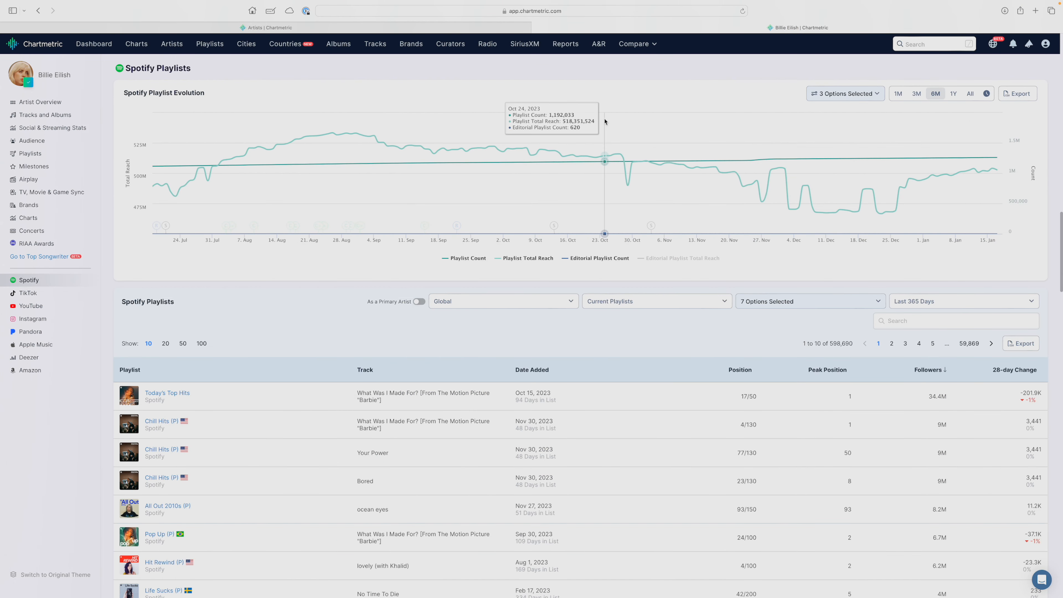
mouse_move(274, 110)
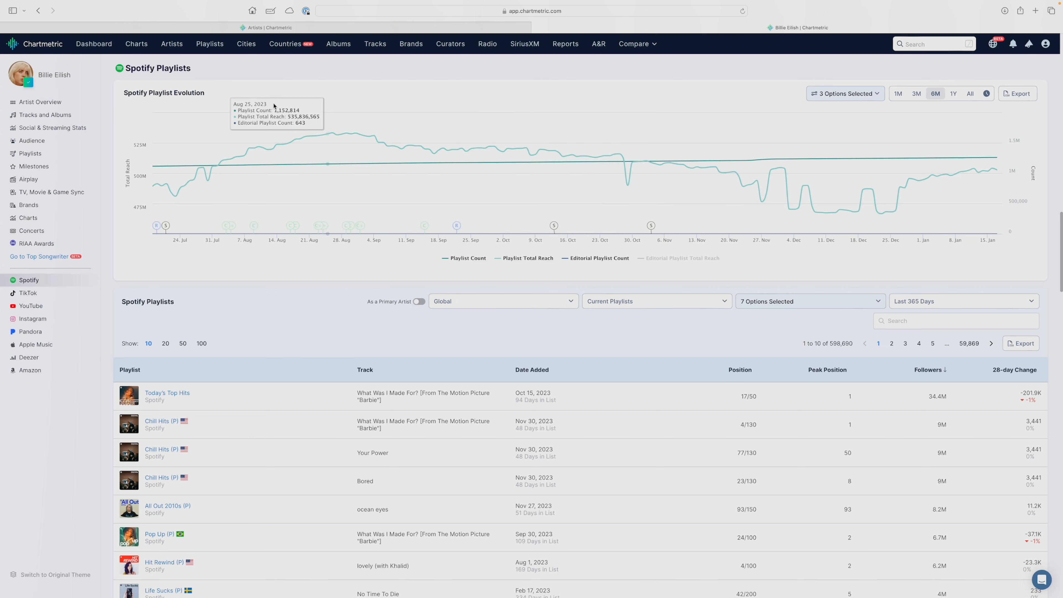
mouse_move(521, 162)
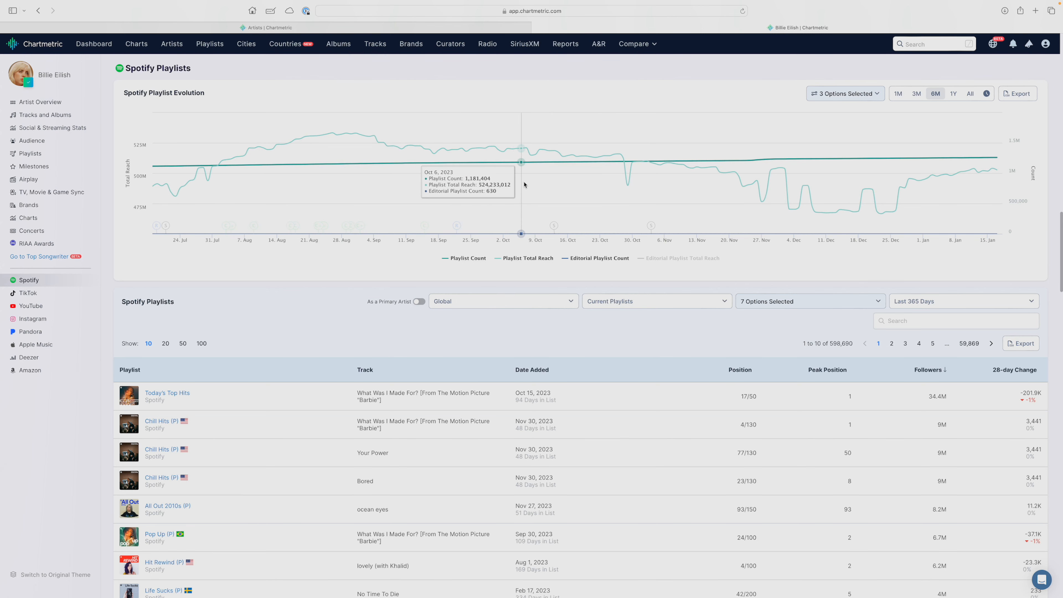
scroll(down, 3)
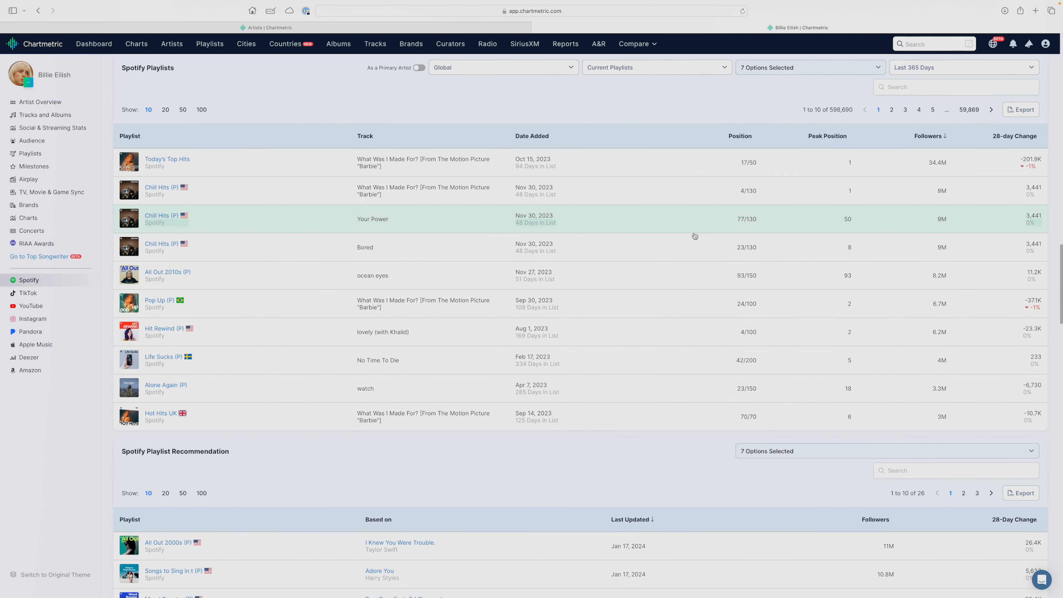
scroll(down, 3)
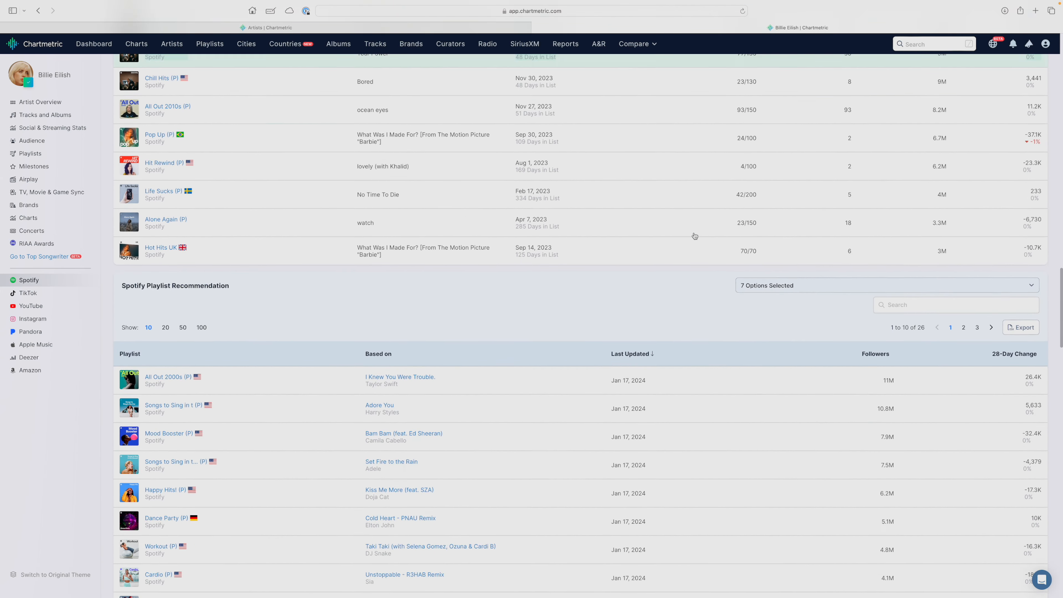
scroll(down, 3)
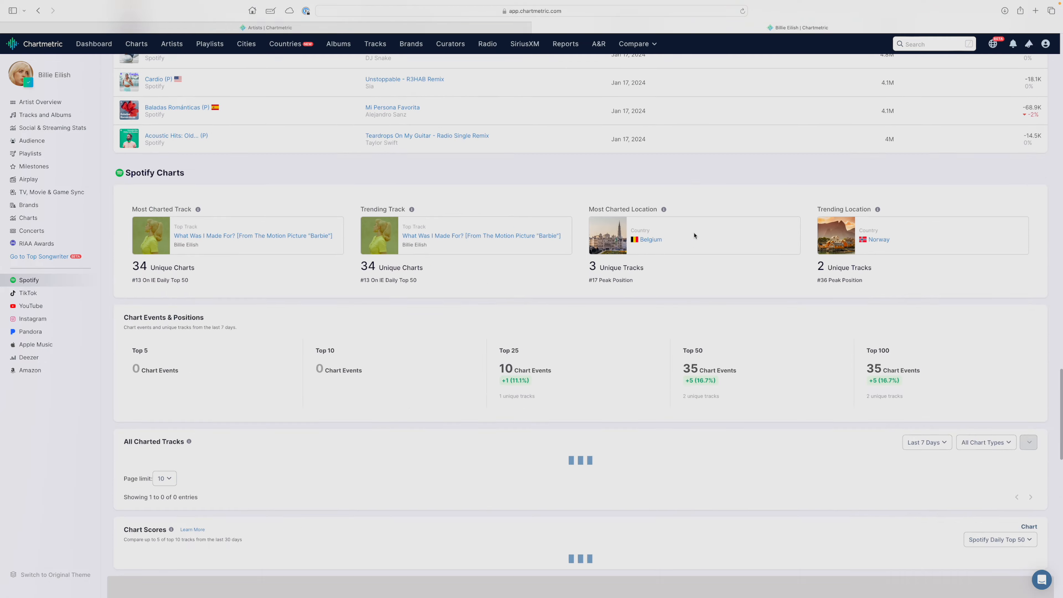
scroll(down, 3)
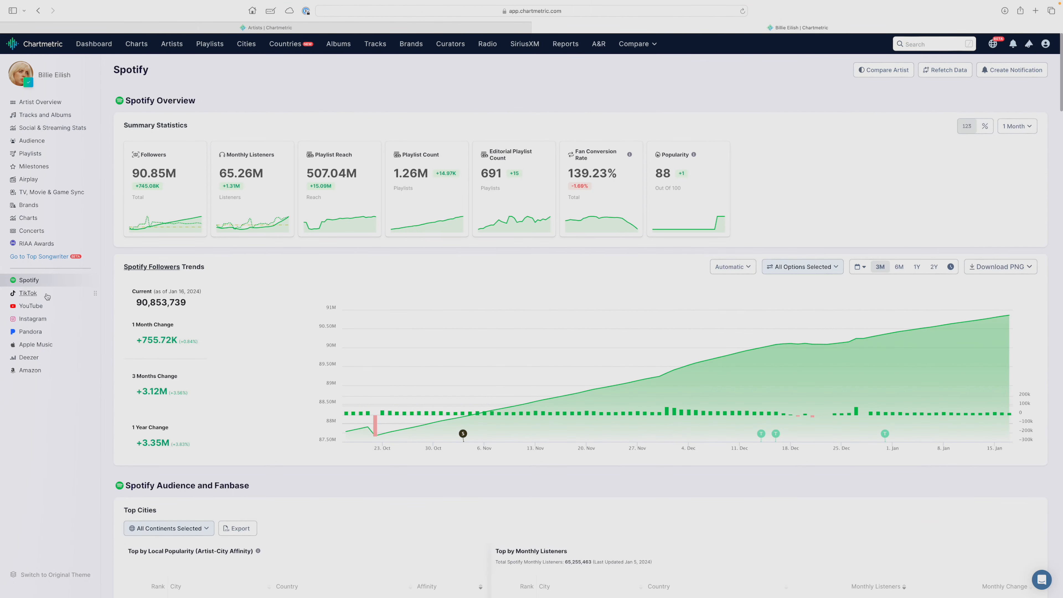
- Show Billie Eilish's TikTok page down to the top-influencers table led by charli d'amelio at 151.8M
click(28, 293)
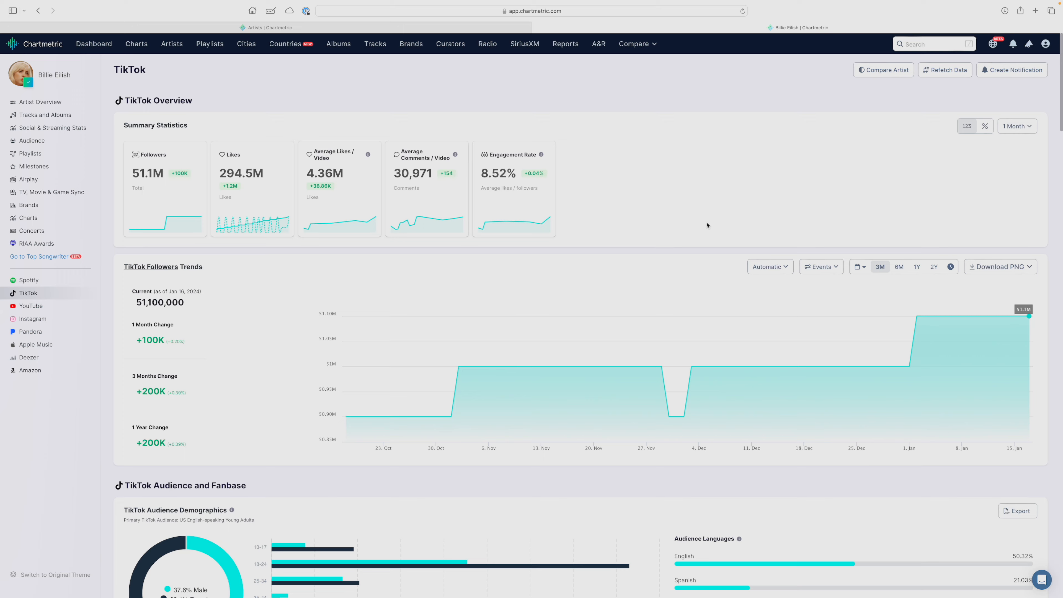
scroll(down, 3)
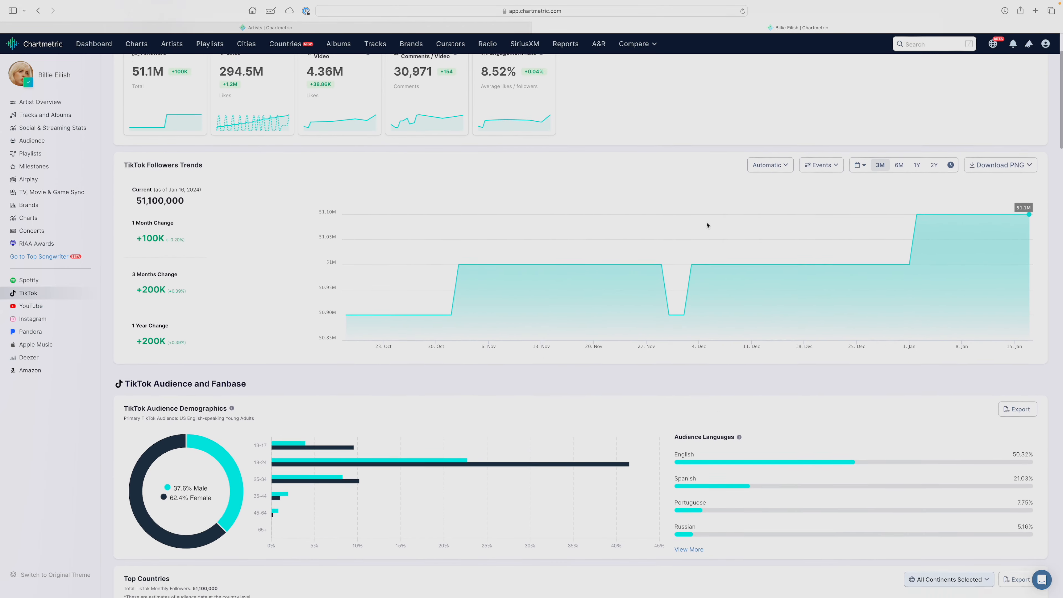
scroll(down, 3)
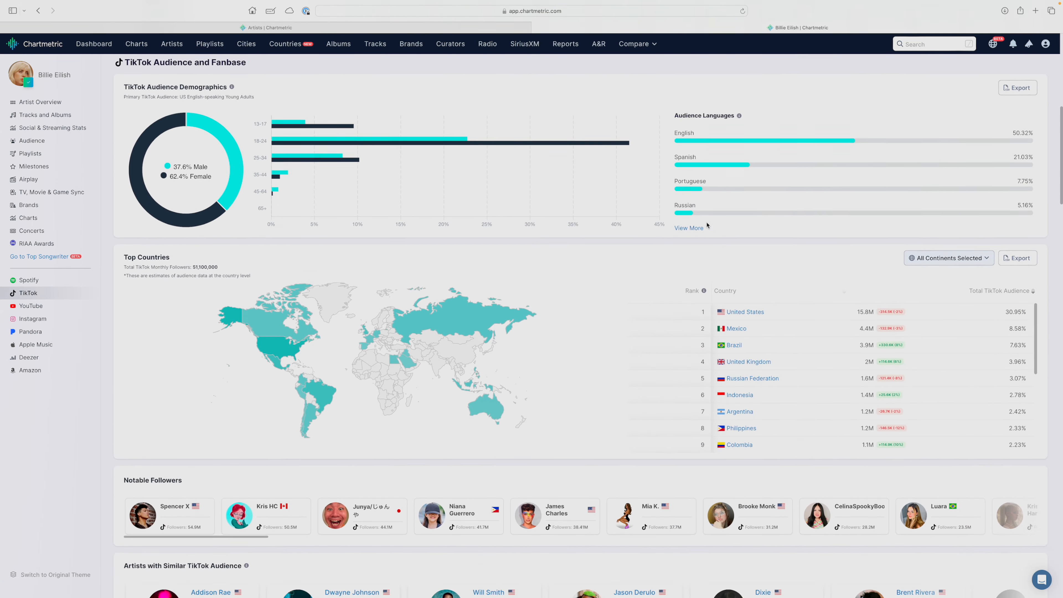
scroll(down, 3)
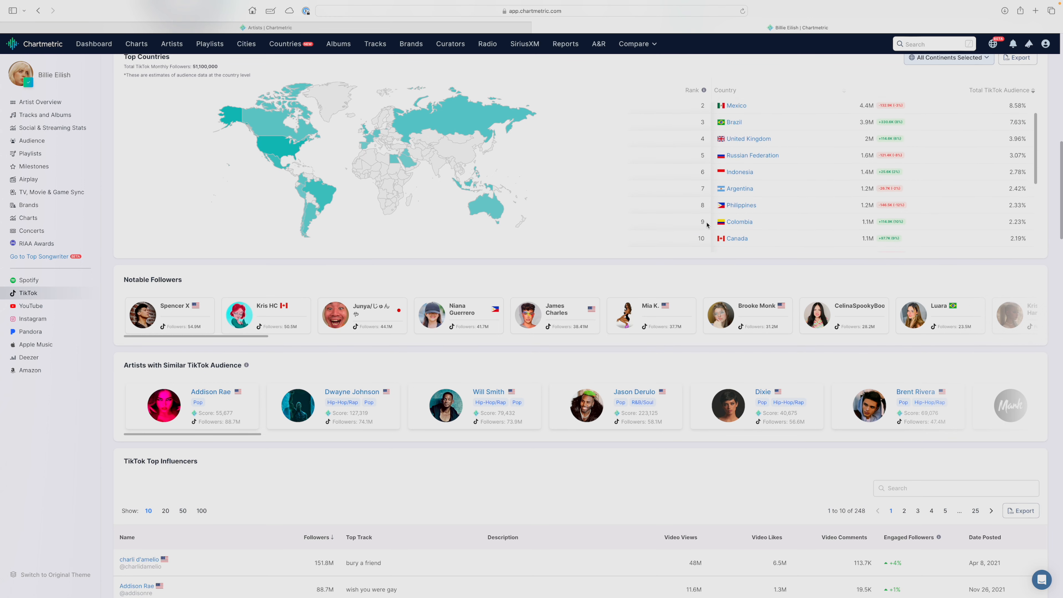
scroll(down, 3)
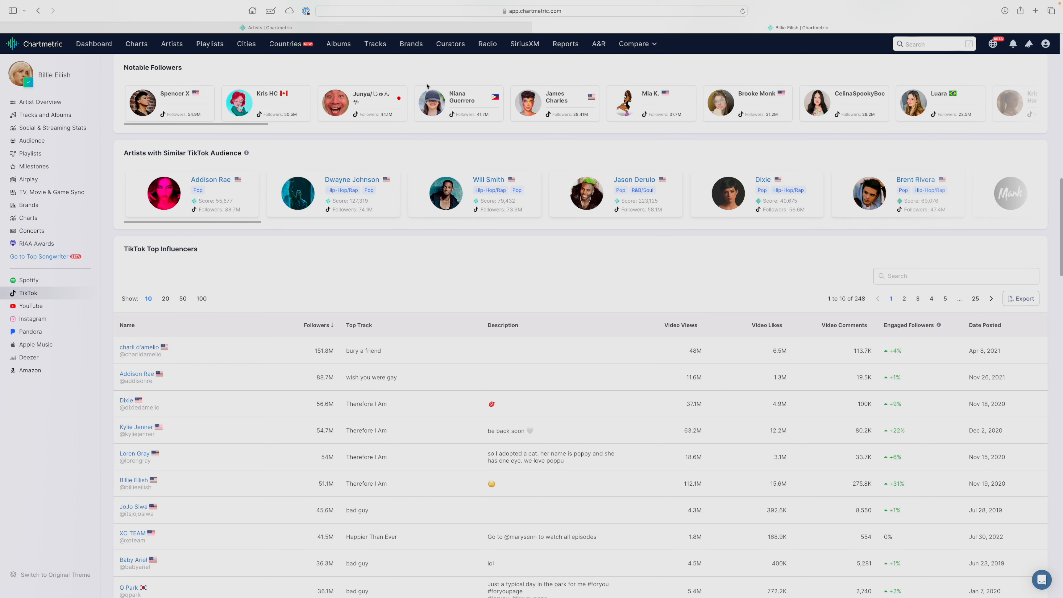
scroll(down, 3)
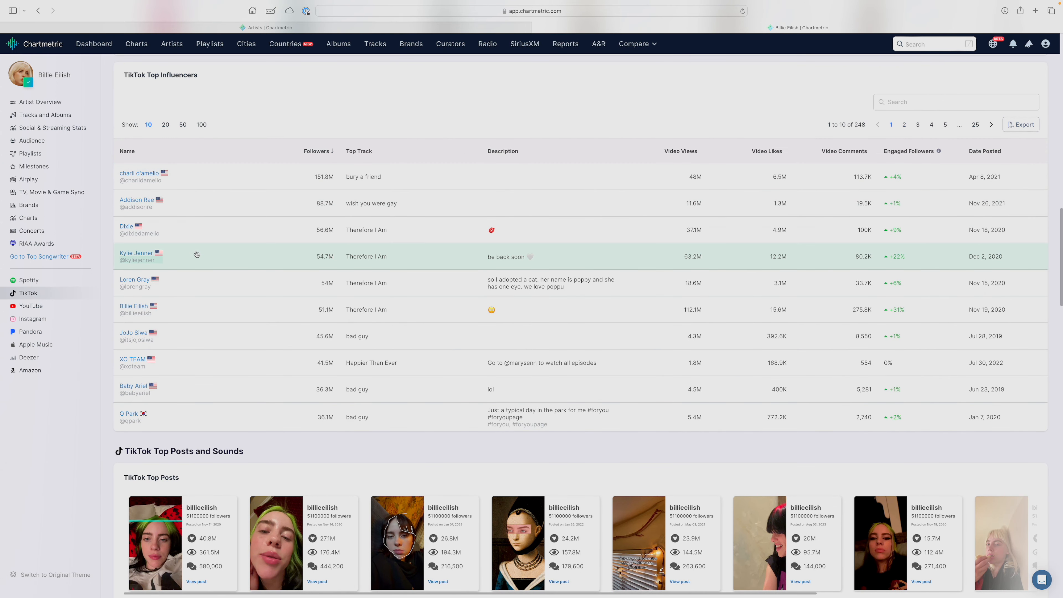
mouse_move(190, 328)
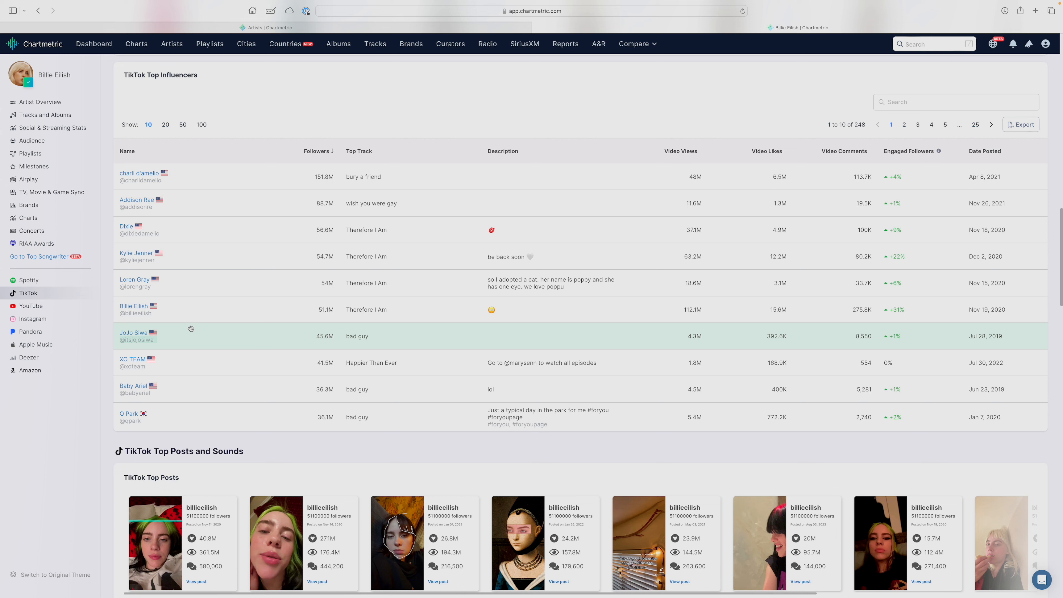
mouse_move(212, 366)
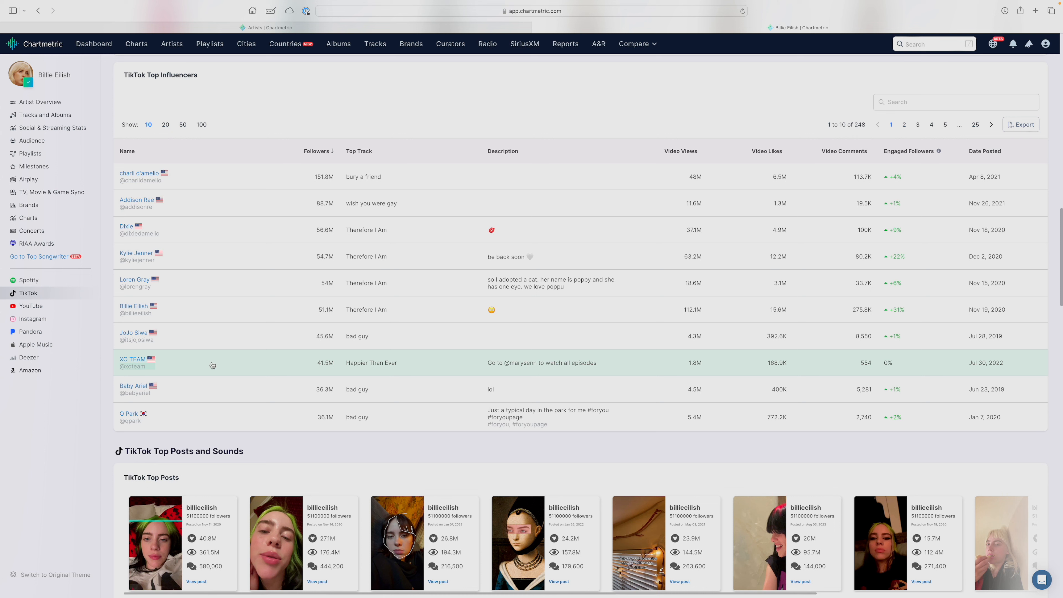
click(30, 306)
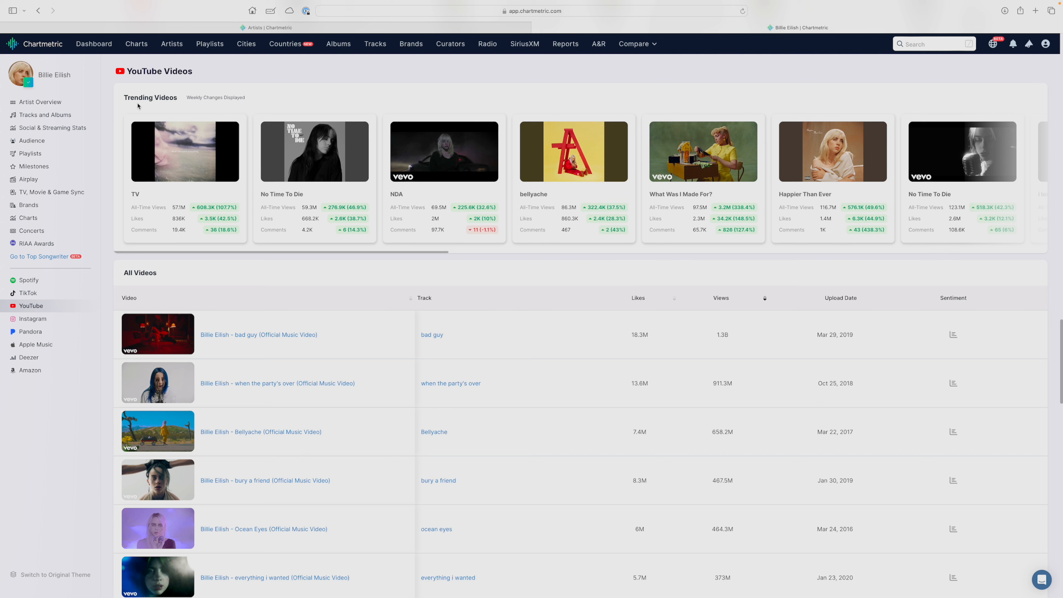